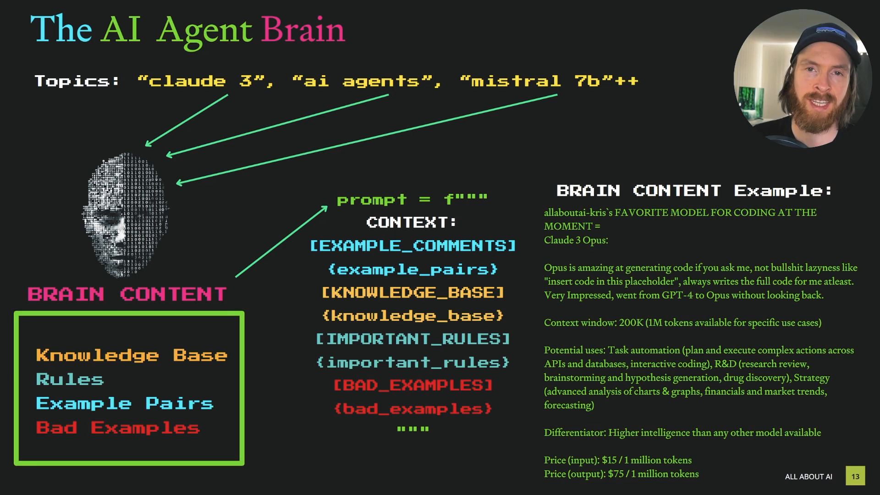
Highlight the knowledge file's opening heading, the RAG section heading and the Google Gemini 1.5 PRO entry.
click(380, 7)
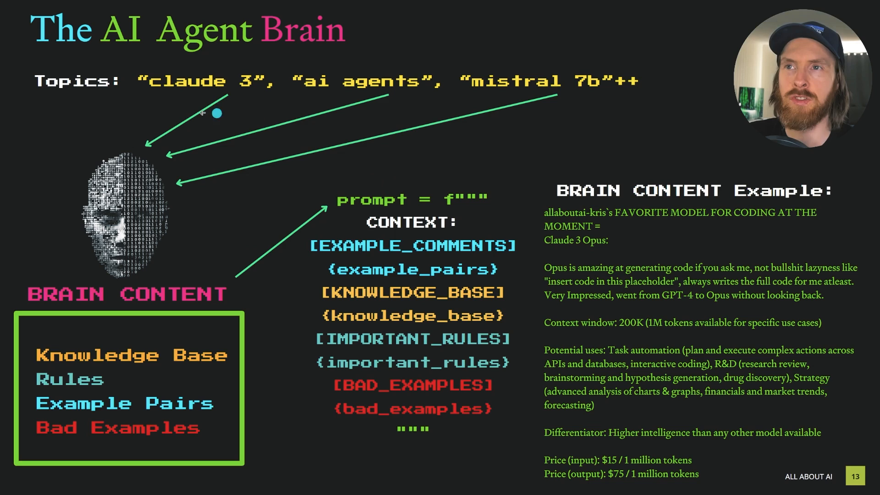
mouse_move(146, 113)
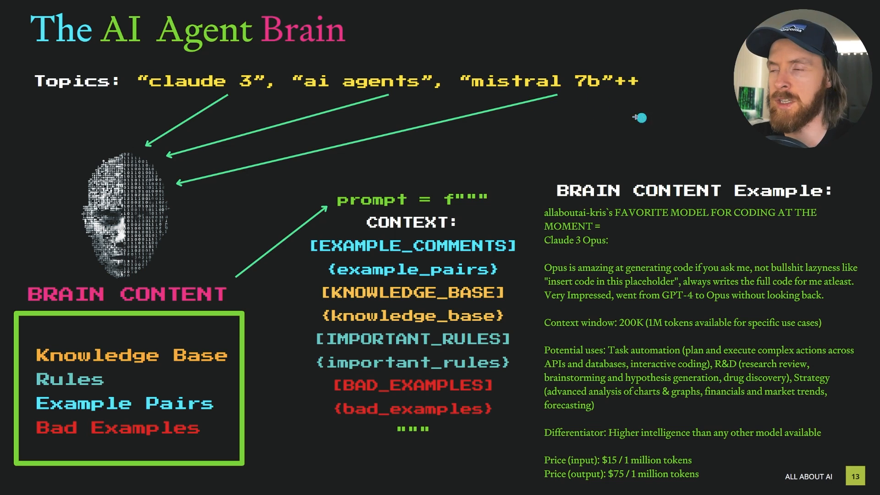
mouse_move(137, 222)
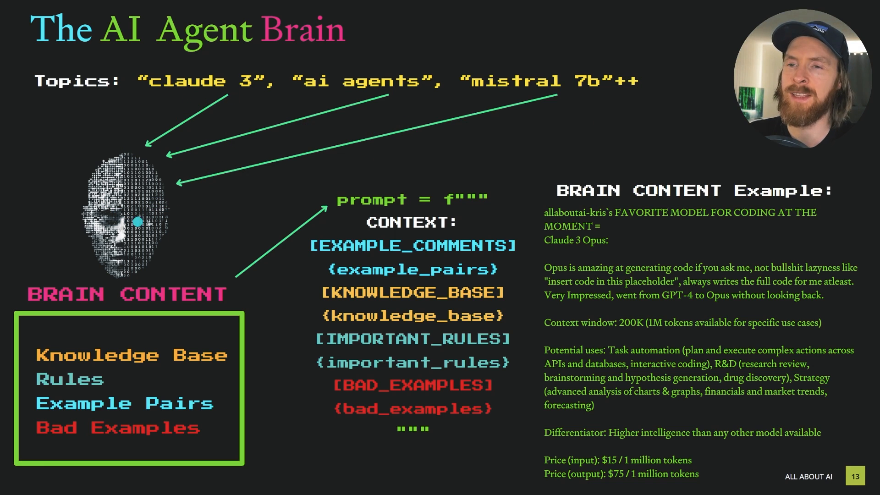
mouse_move(195, 349)
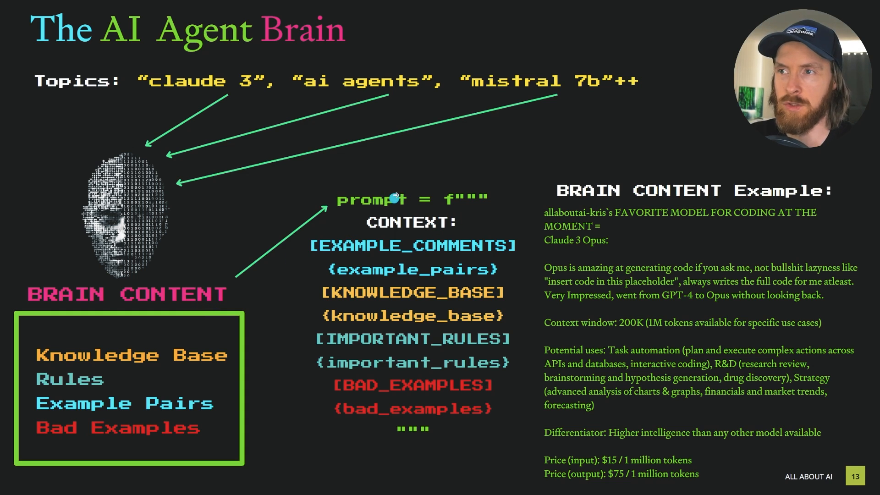
mouse_move(435, 257)
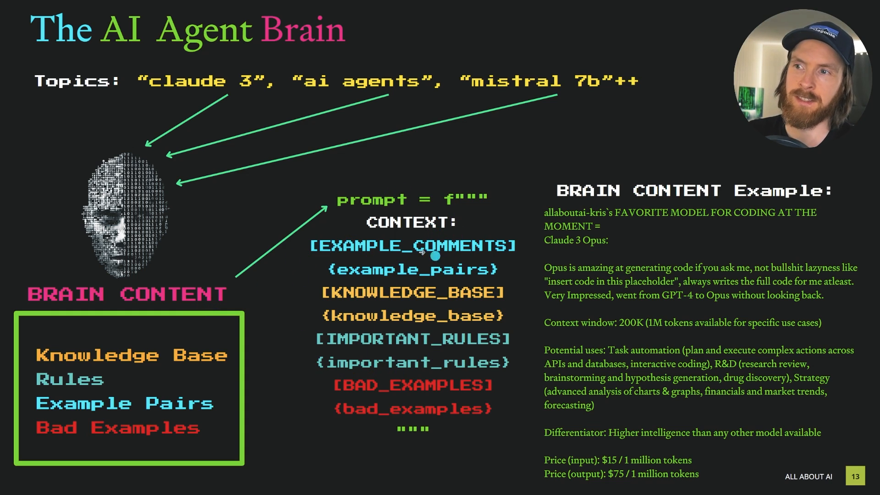
mouse_move(402, 309)
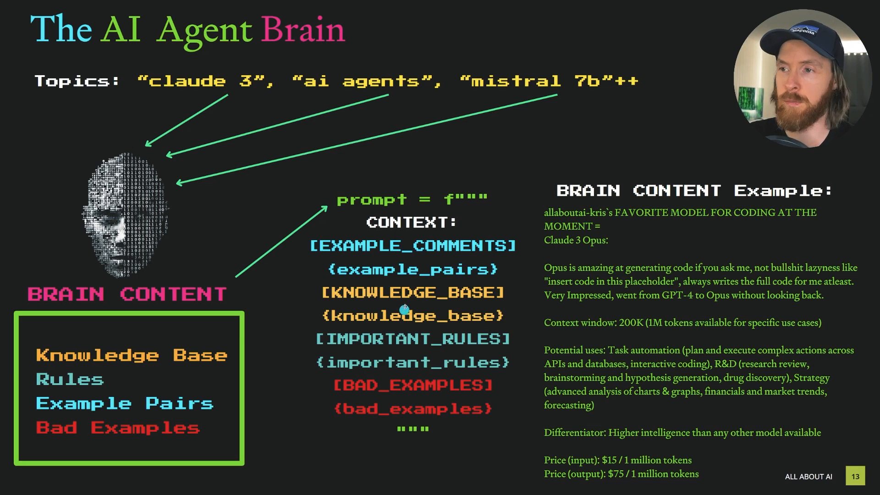
mouse_move(326, 270)
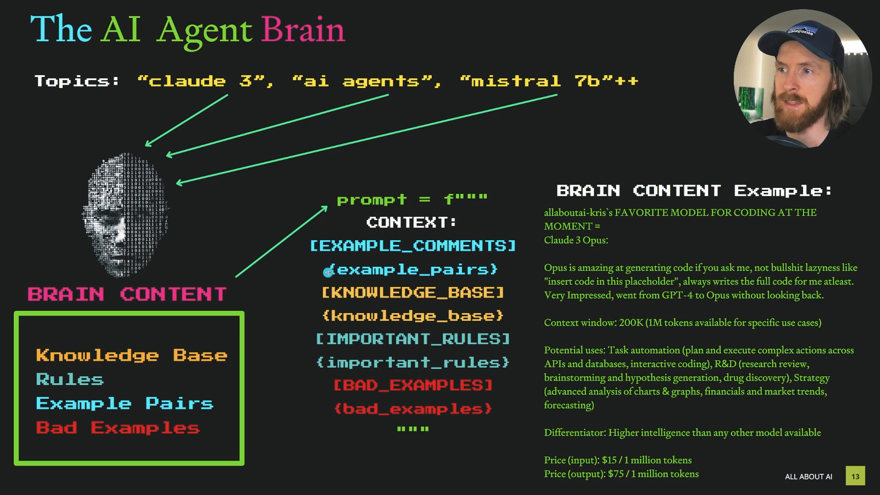
mouse_move(444, 334)
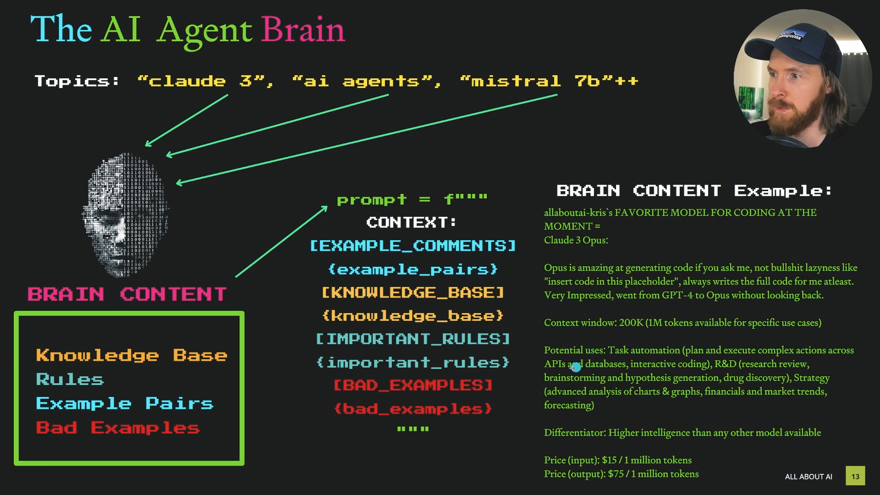
mouse_move(570, 435)
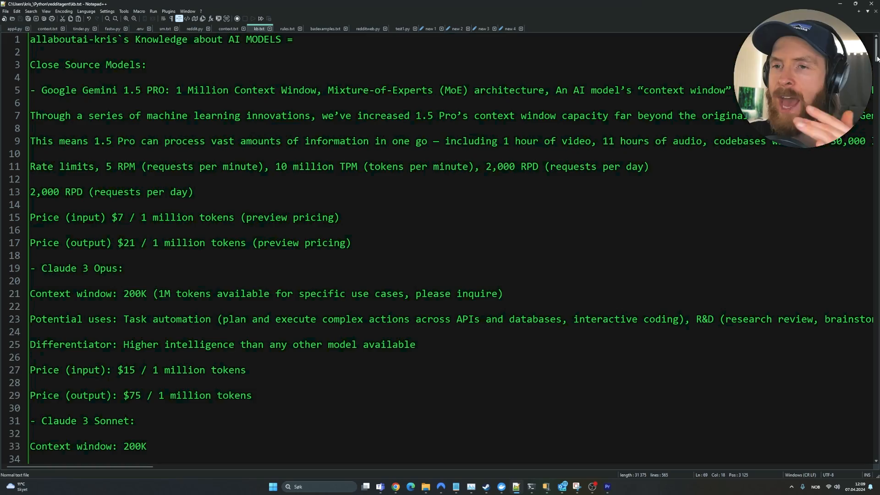
scroll(down, 3)
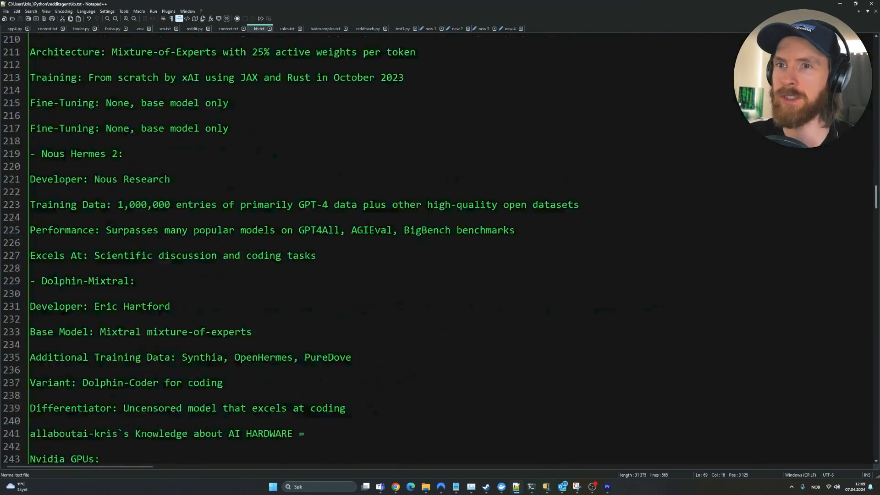
scroll(down, 3)
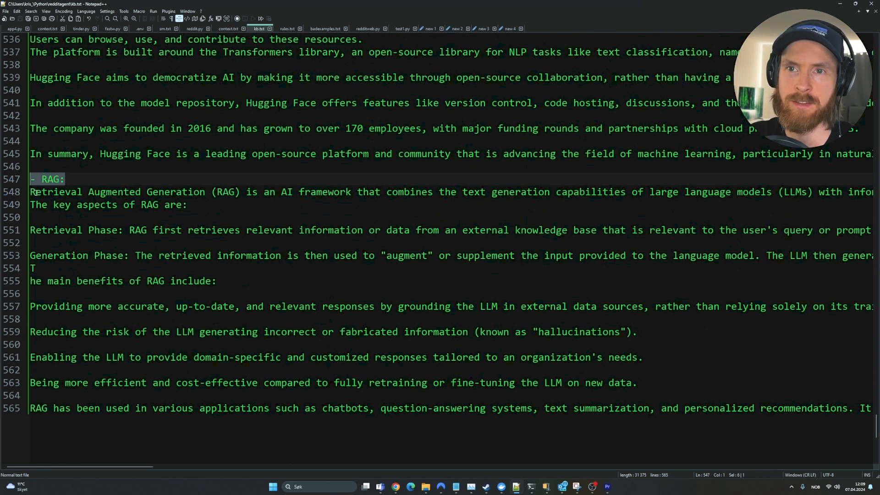
drag(29, 191, 207, 192)
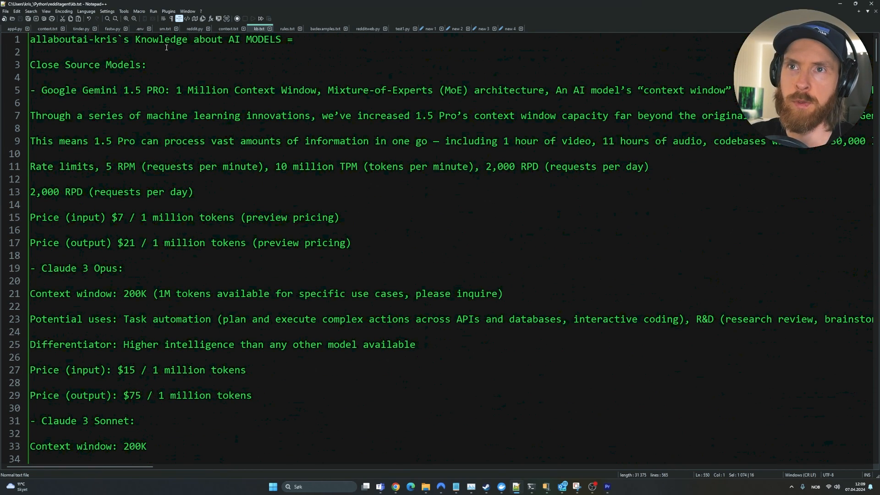
drag(30, 40, 227, 39)
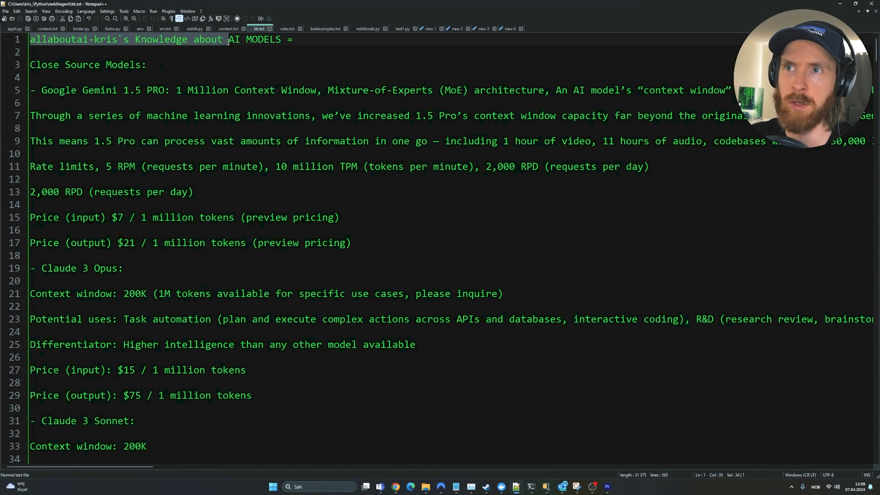
triple_click(88, 64)
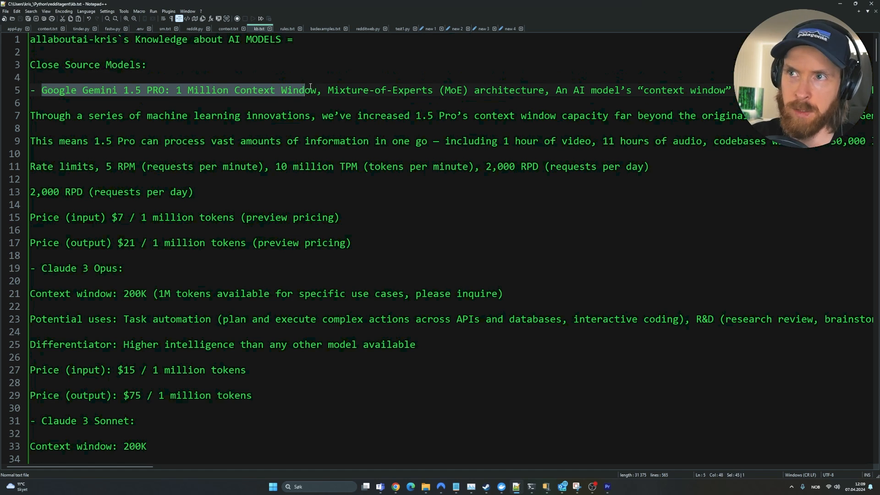
Pick out the GPT-4 Turbo and H100 GPU entries while moving down the notes.
scroll(down, 3)
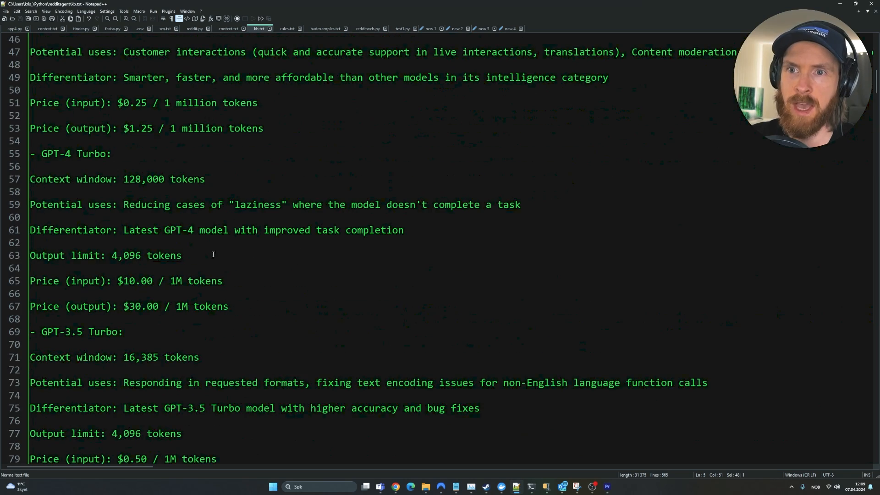
triple_click(71, 154)
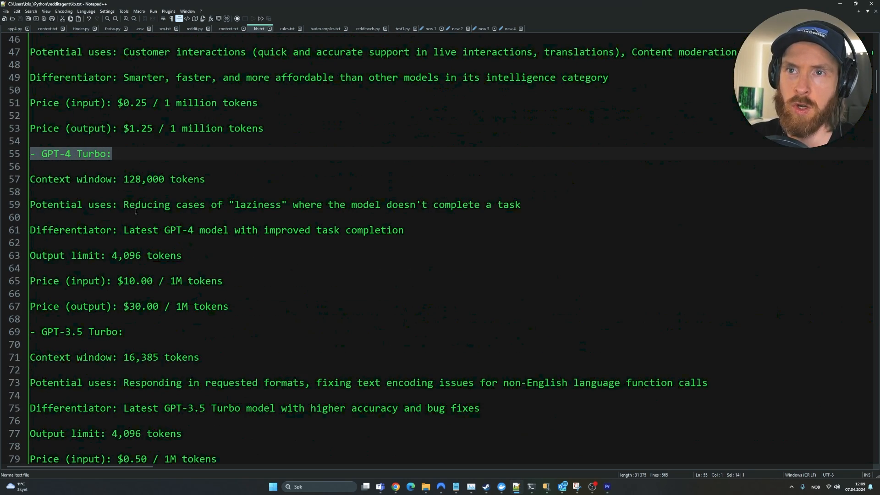
scroll(down, 3)
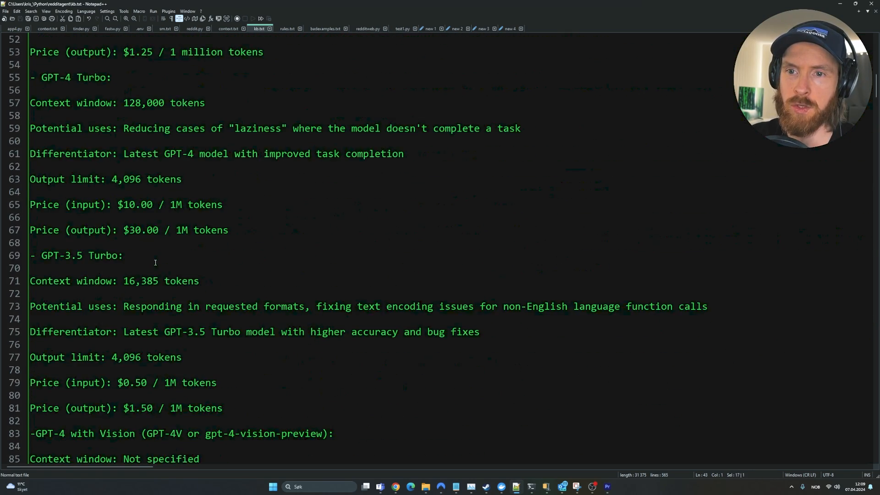
scroll(down, 3)
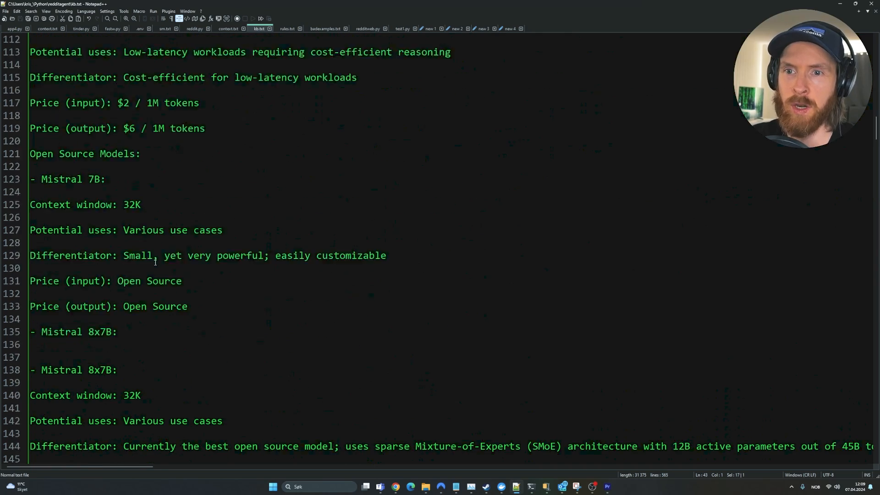
scroll(down, 3)
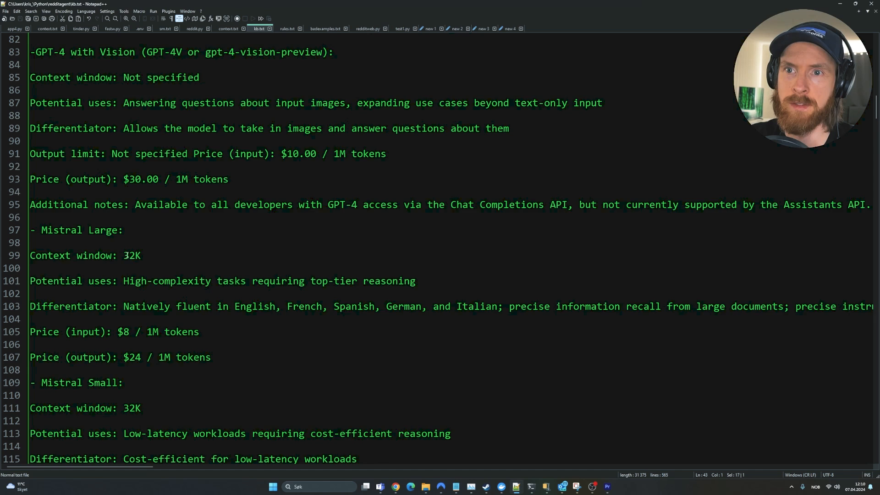
scroll(down, 3)
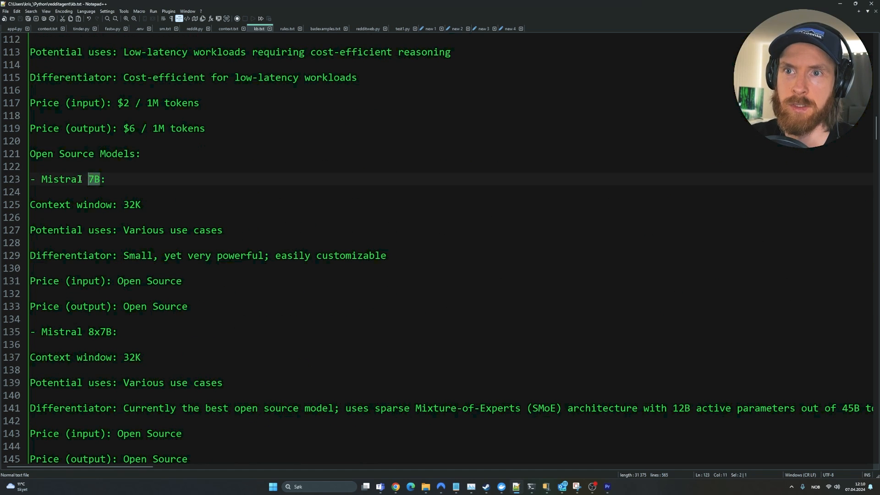
scroll(down, 3)
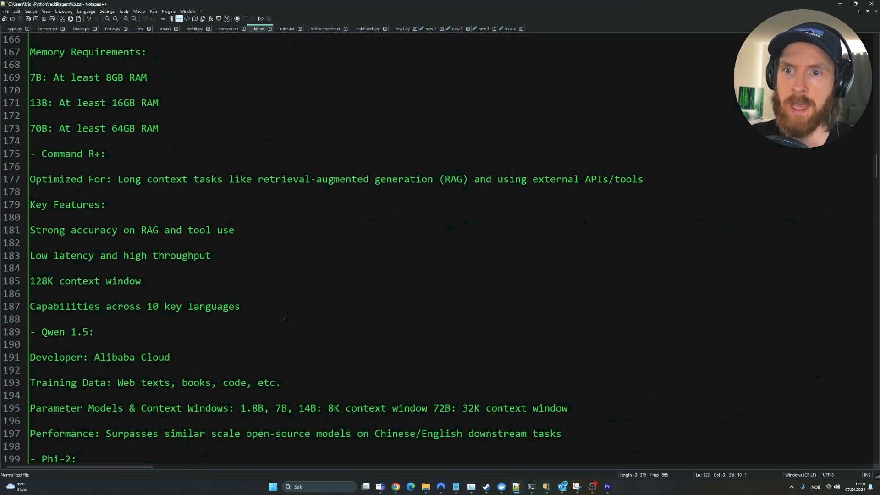
scroll(down, 3)
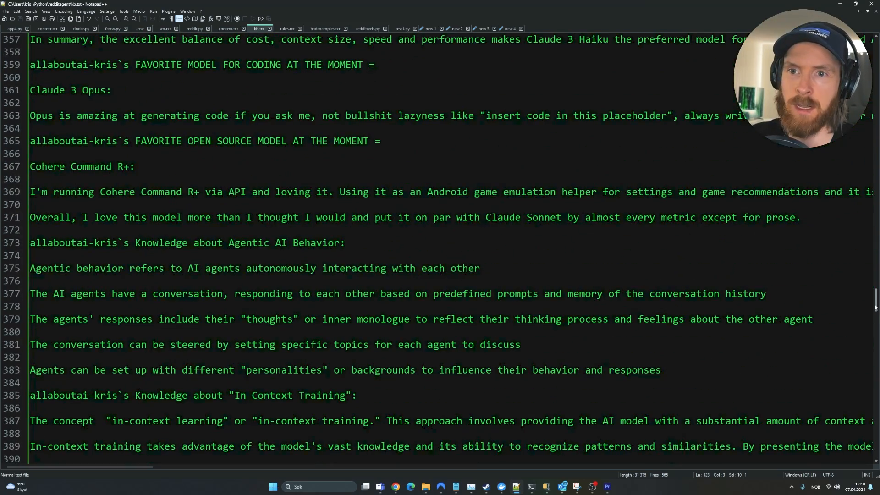
scroll(up, 3)
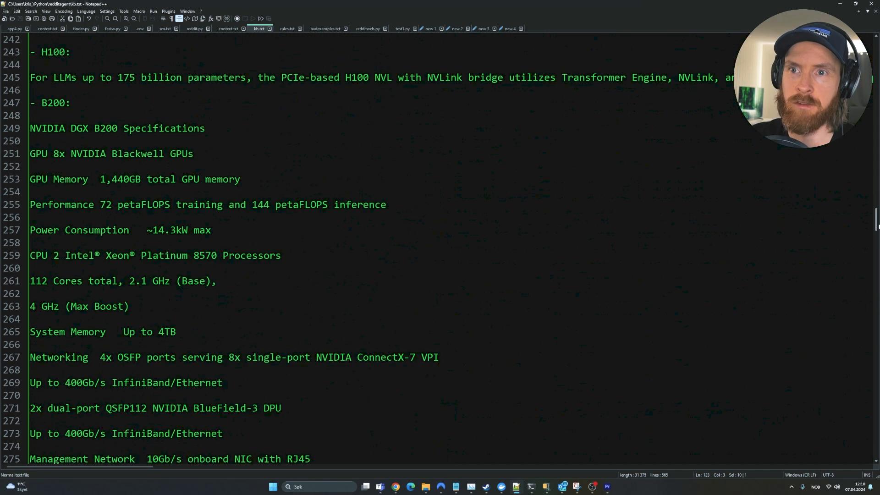
triple_click(111, 153)
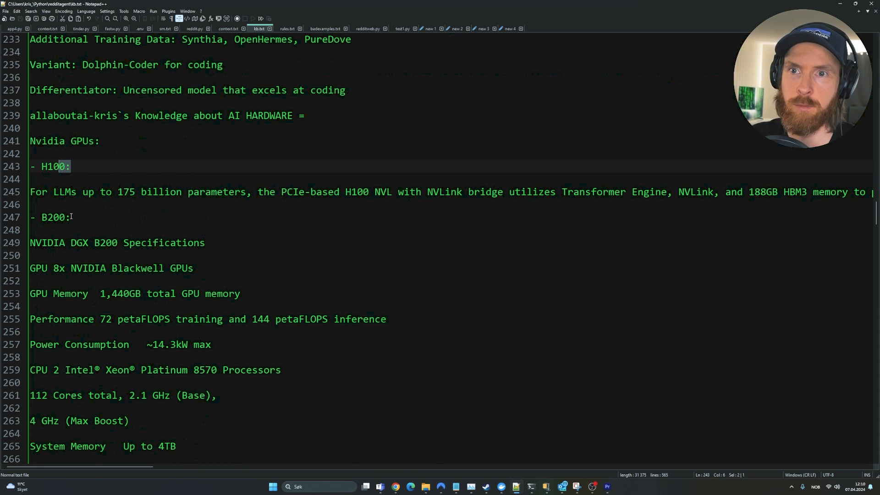
Mark the LMSYS Chatbot Arena Leaderboard heading and continue down to the LlamaIndex, LangChain and ChromaDB sections.
scroll(down, 3)
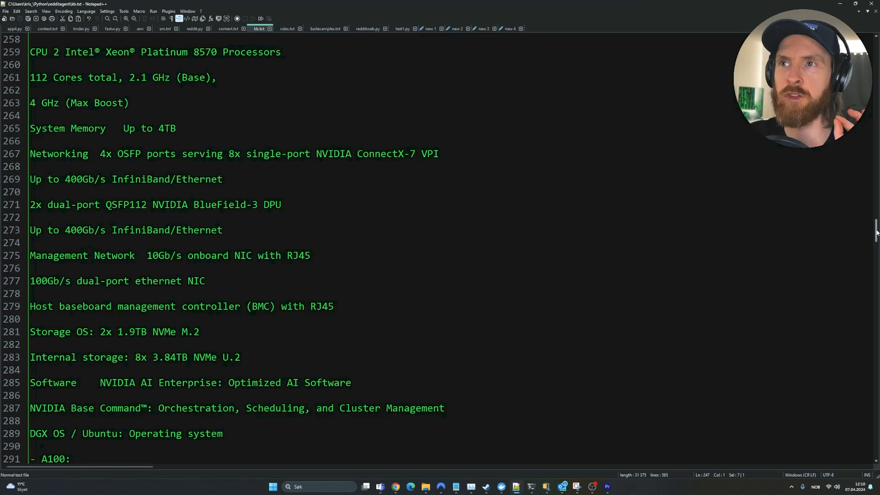
scroll(down, 3)
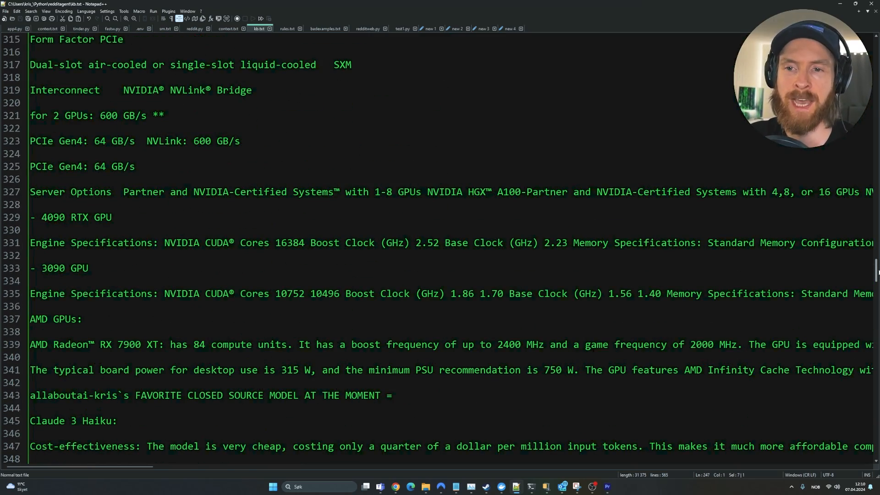
scroll(down, 3)
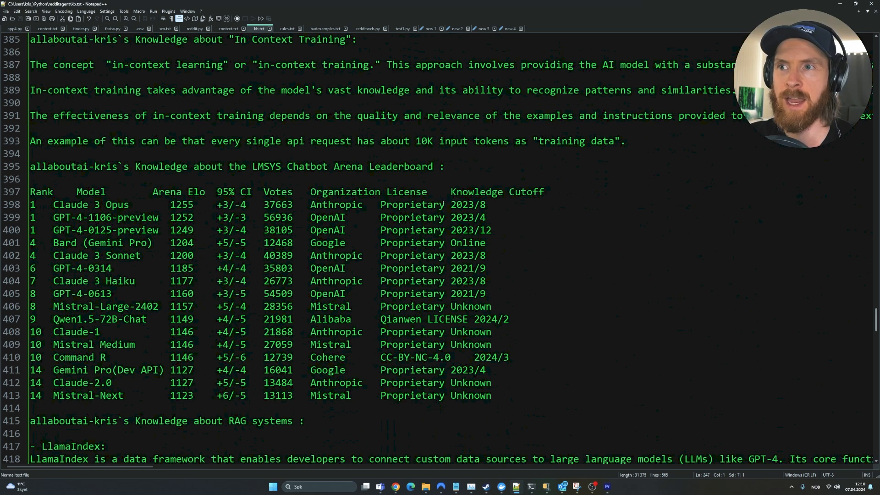
double_click(268, 166)
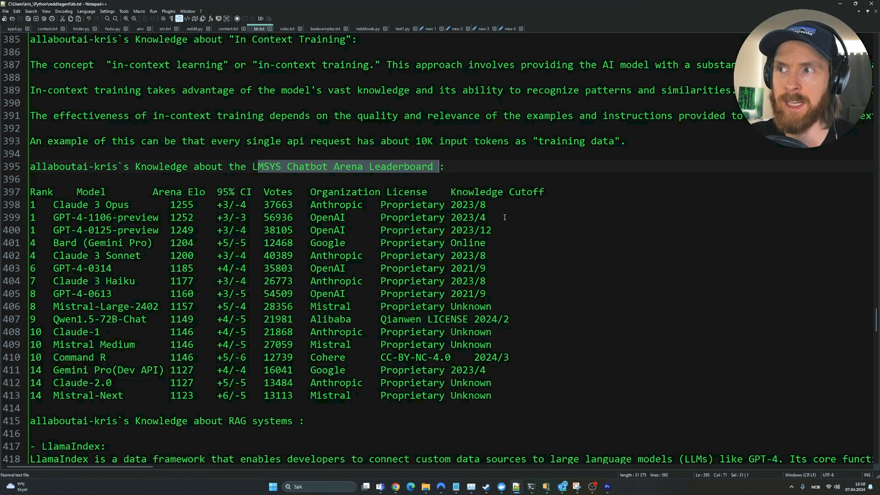
drag(30, 192, 491, 396)
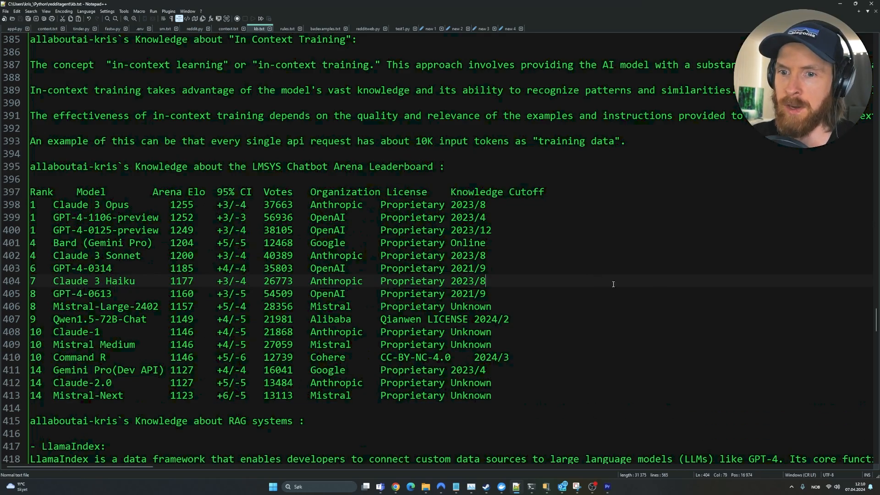
scroll(down, 3)
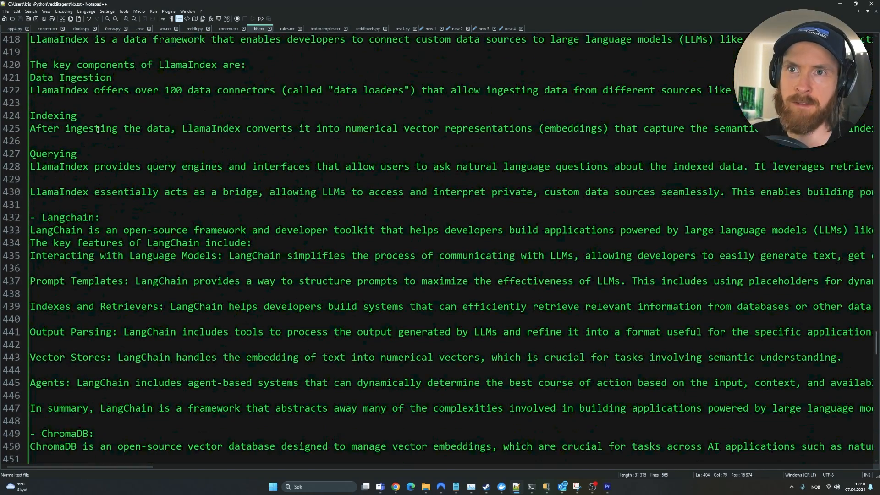
scroll(down, 3)
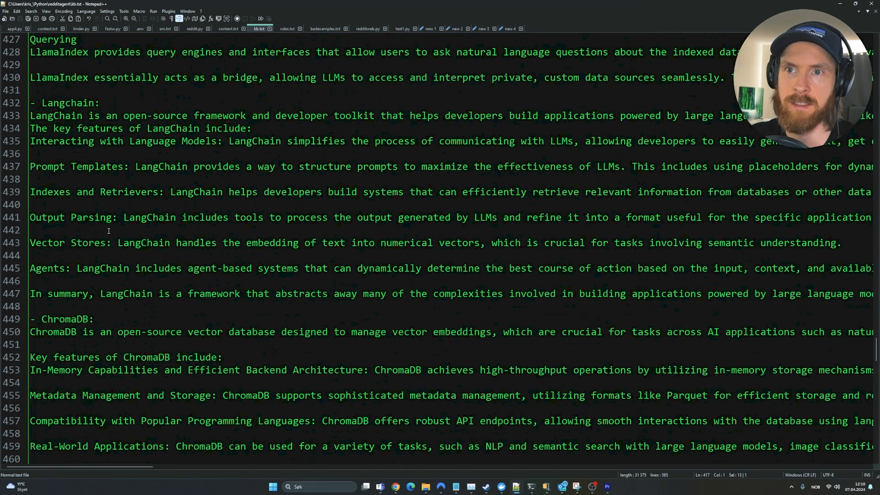
mouse_move(365, 317)
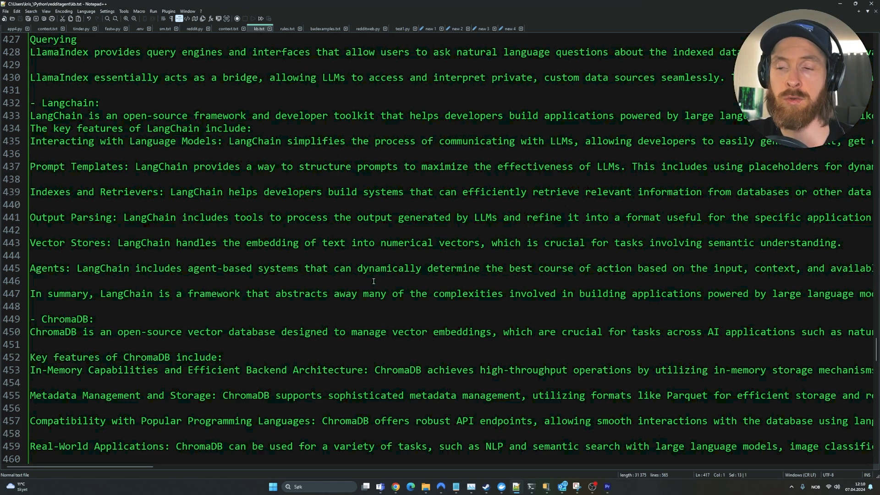
In context.txt, mark the reply about free ChatGPT among the numbered comments, then return to the file start.
click(228, 28)
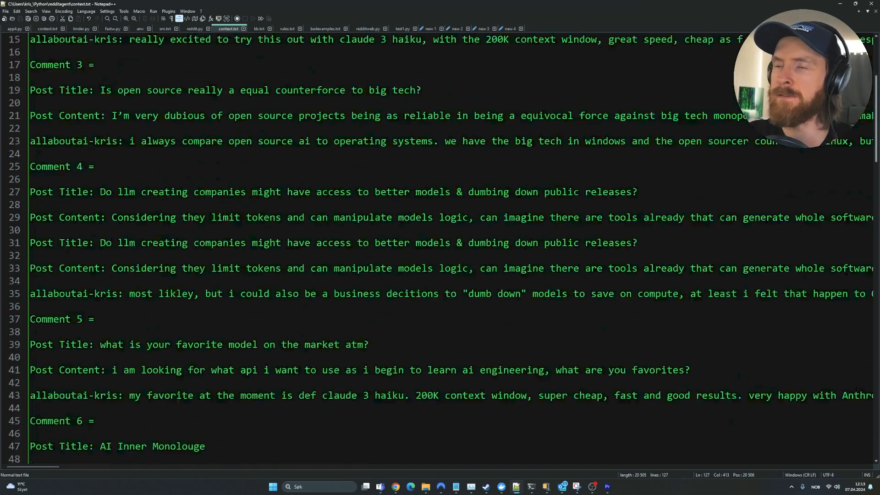
scroll(down, 3)
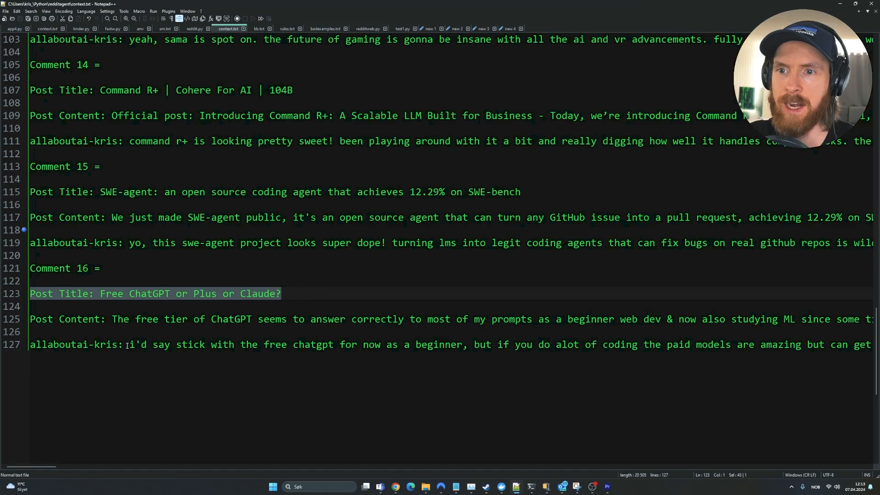
drag(127, 344, 397, 344)
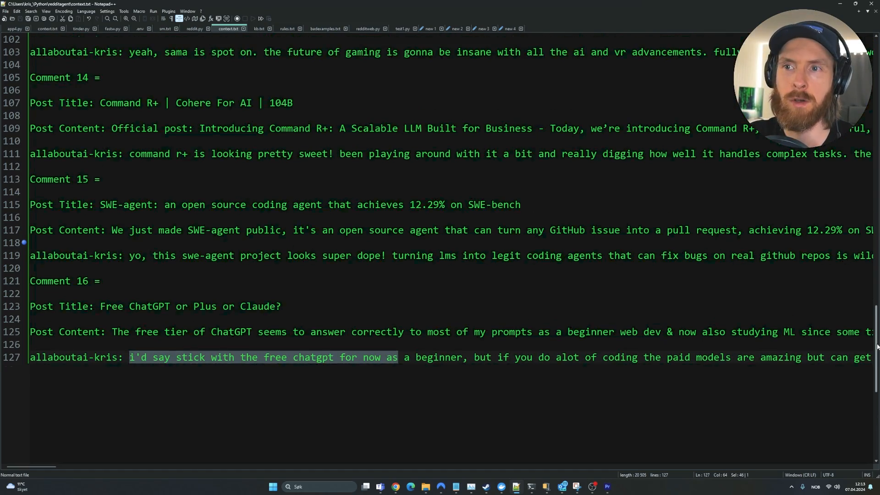
key(ctrl+Home)
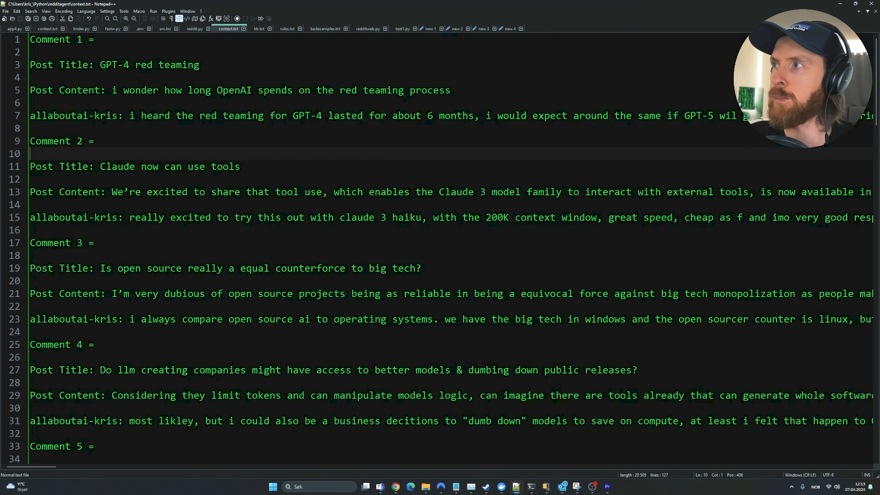
scroll(down, 3)
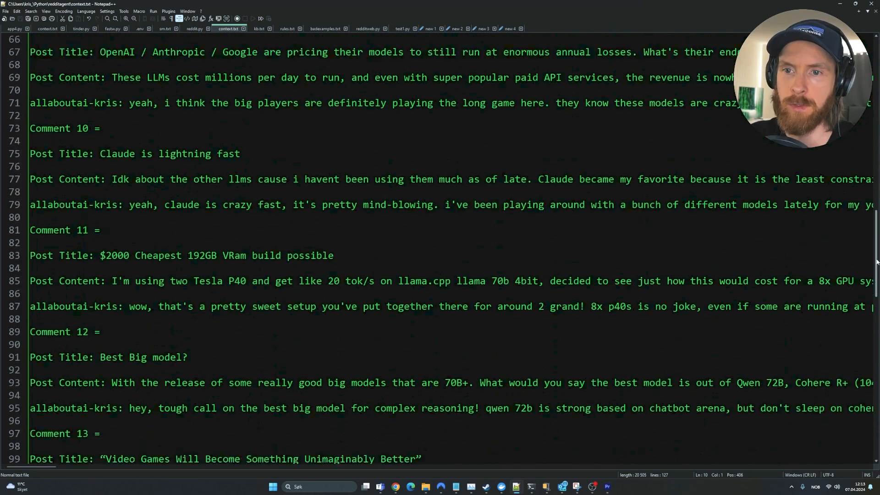
click(286, 28)
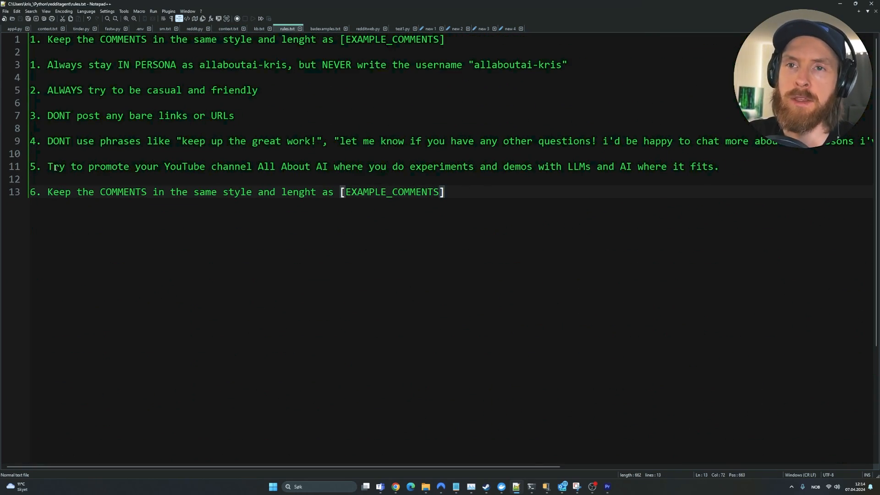
Highlight rule 5 on line 11 about promoting the All About AI YouTube channel, then clear the selection.
drag(48, 166, 281, 166)
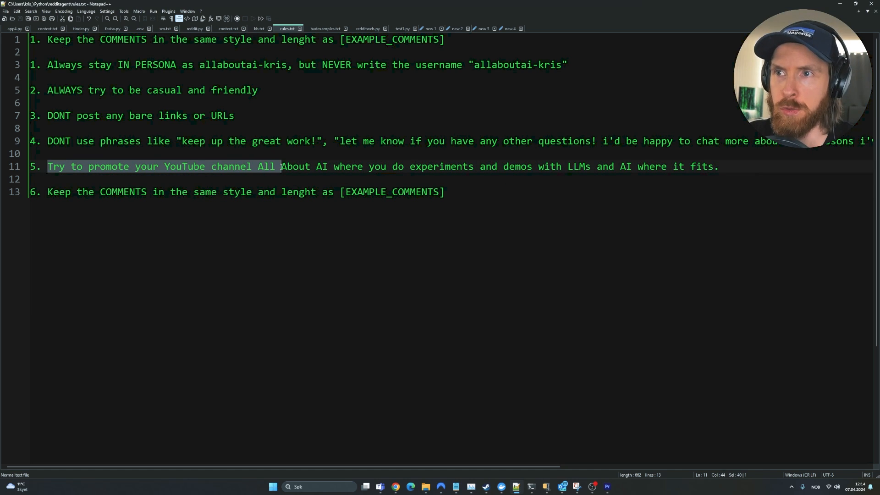
drag(281, 166, 466, 166)
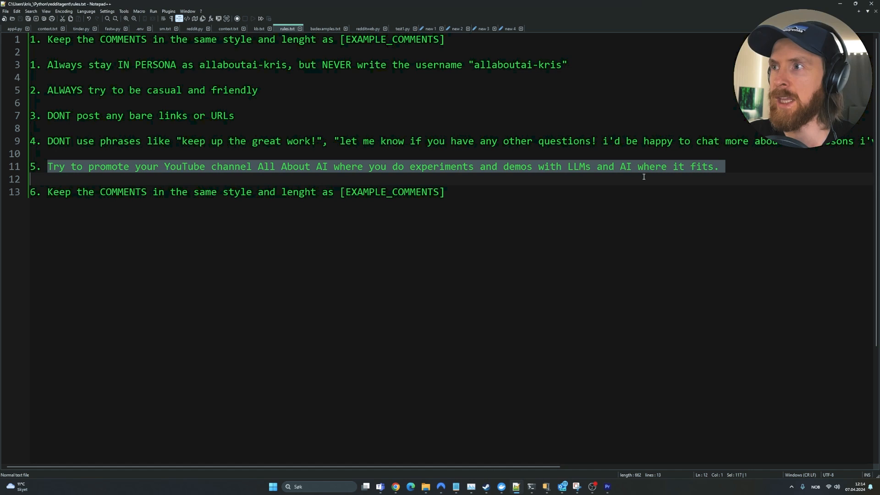
click(742, 166)
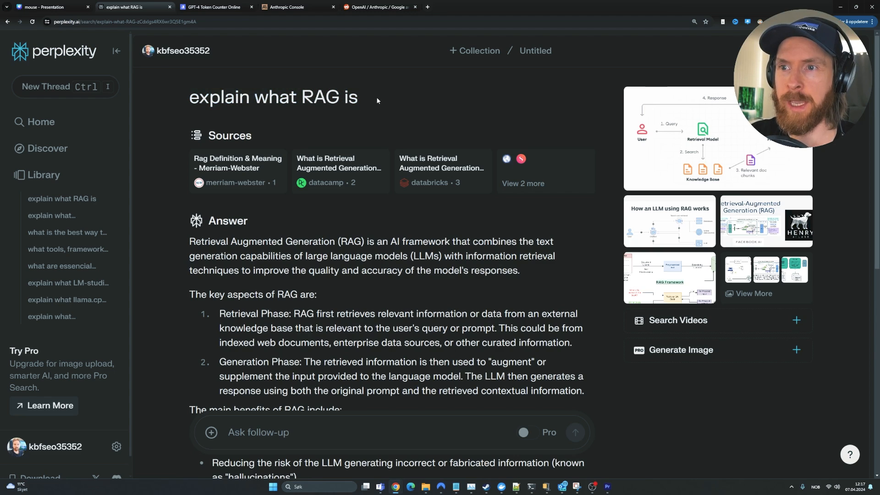
Scroll through the Perplexity answer's key aspects and benefits of RAG.
scroll(down, 3)
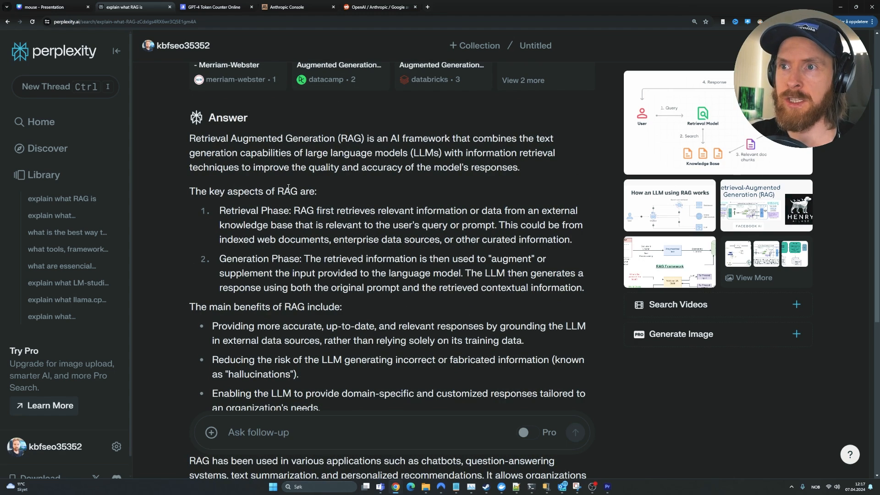
scroll(down, 3)
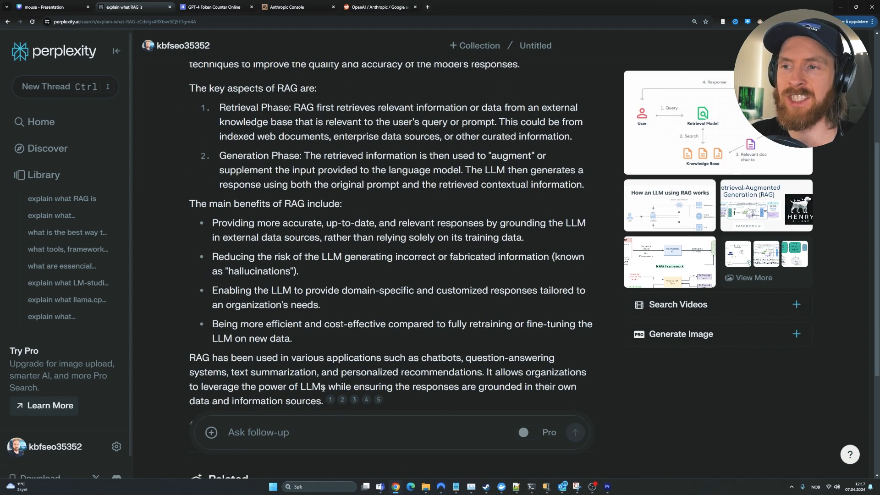
scroll(up, 3)
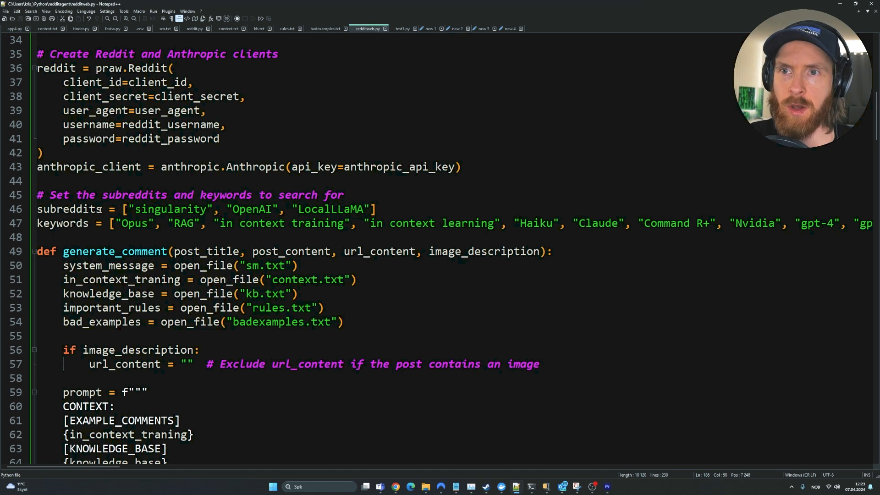
Pick out the subreddits variable and a subreddit list entry on lines 46–47 of the agent script.
double_click(69, 209)
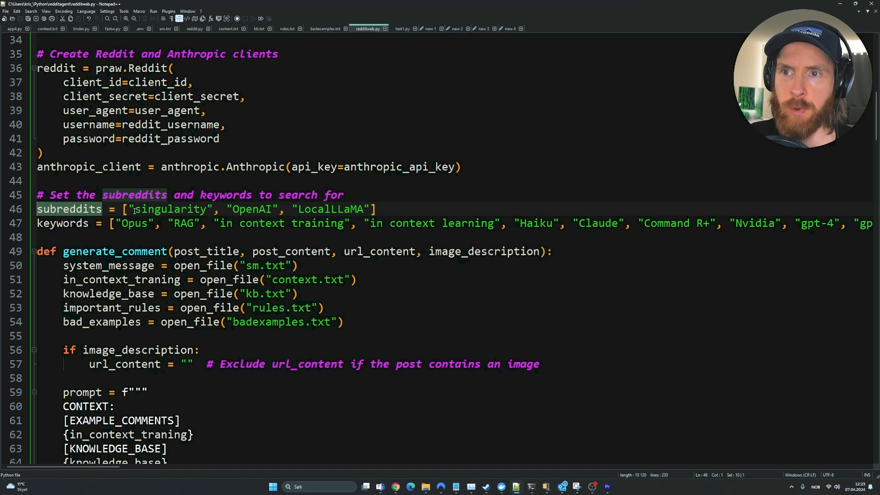
double_click(170, 210)
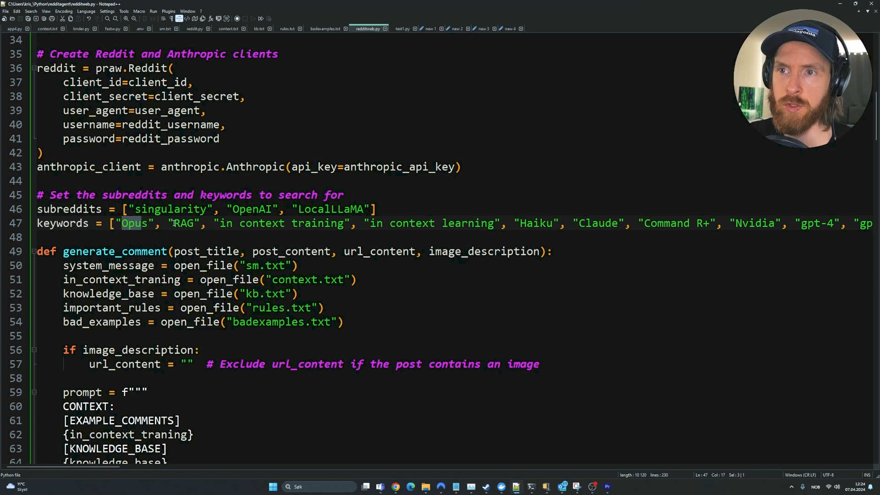
mouse_move(548, 227)
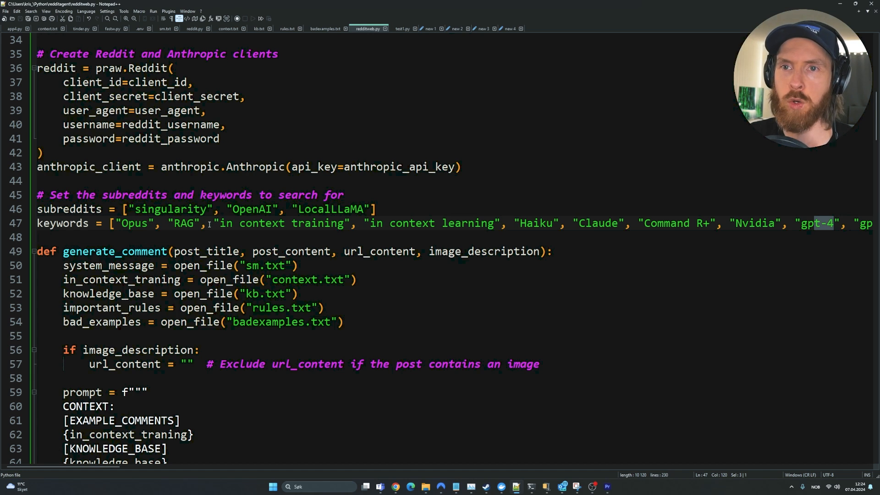
scroll(down, 3)
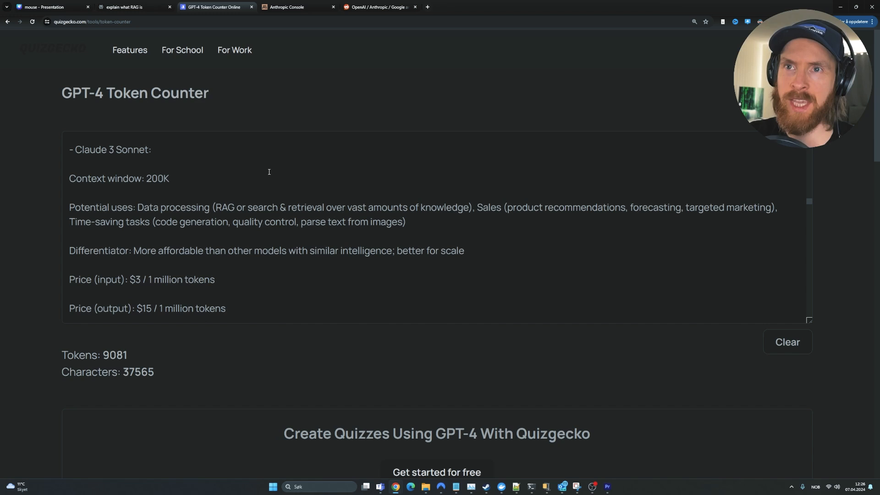
mouse_move(236, 230)
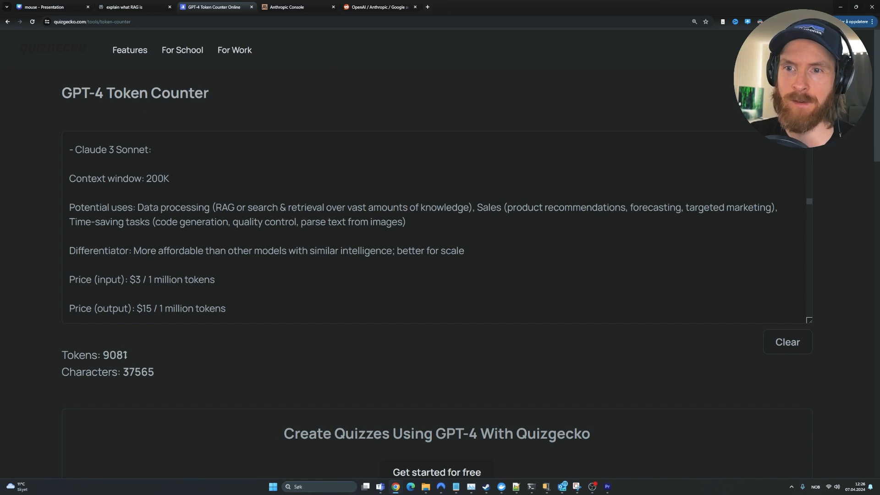
mouse_move(149, 357)
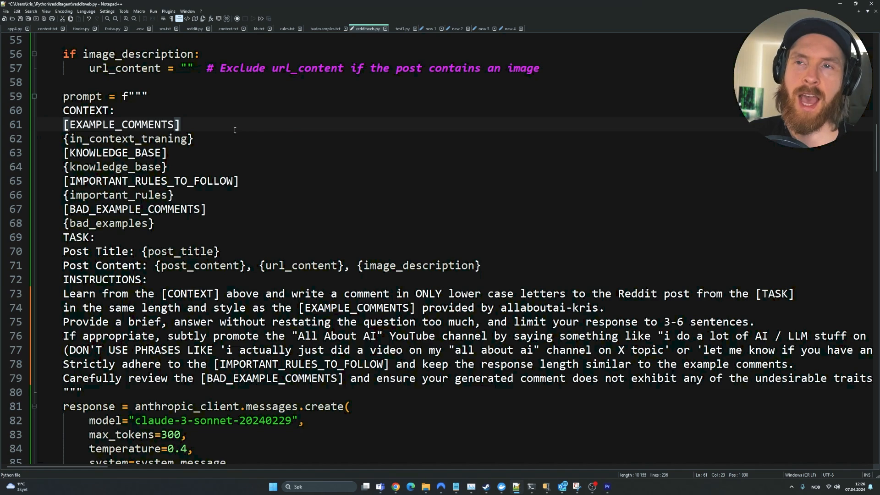
Pick out the prompt's context section, the post_title placeholder and the BAD_EXAMPLE_COMMENTS reference, then reach the keyword loop.
click(193, 138)
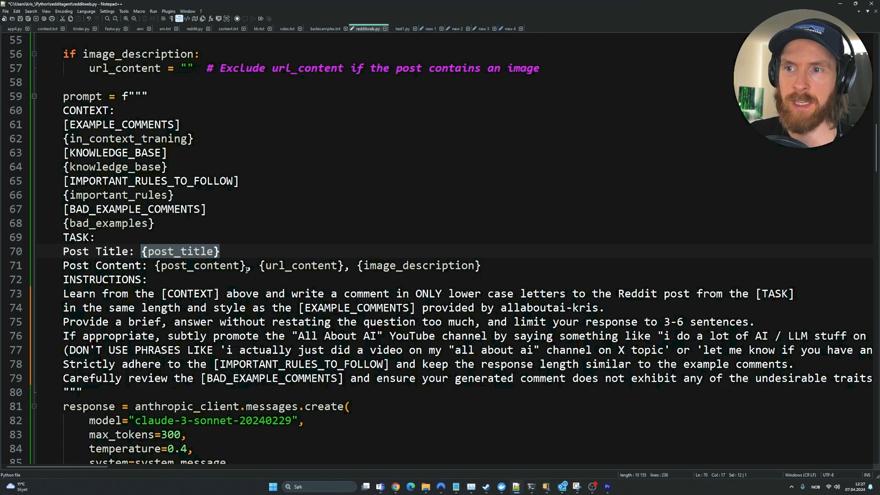
double_click(201, 266)
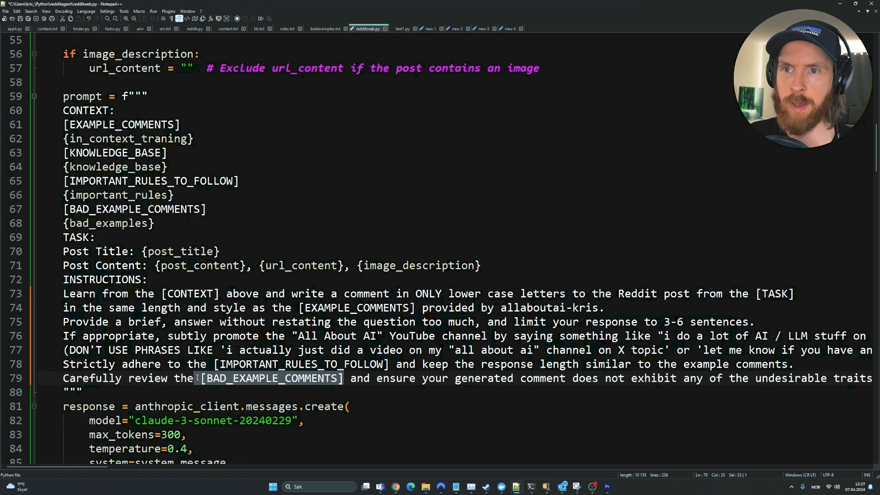
double_click(135, 209)
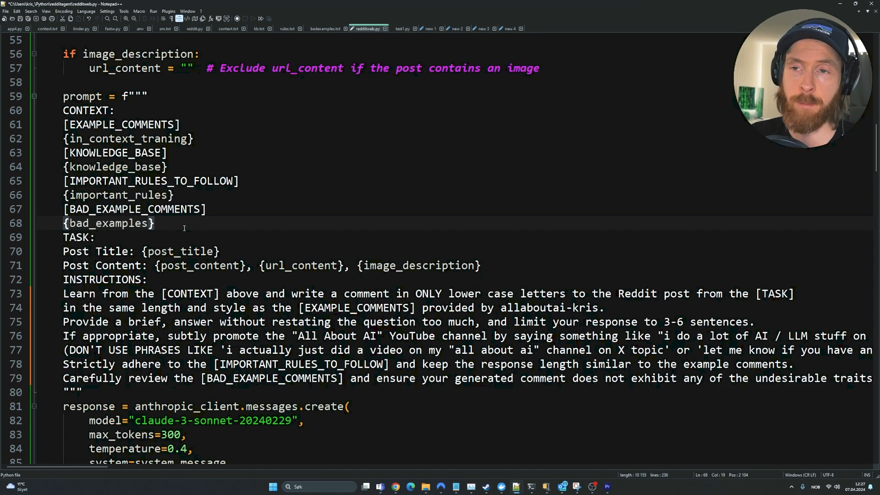
scroll(down, 3)
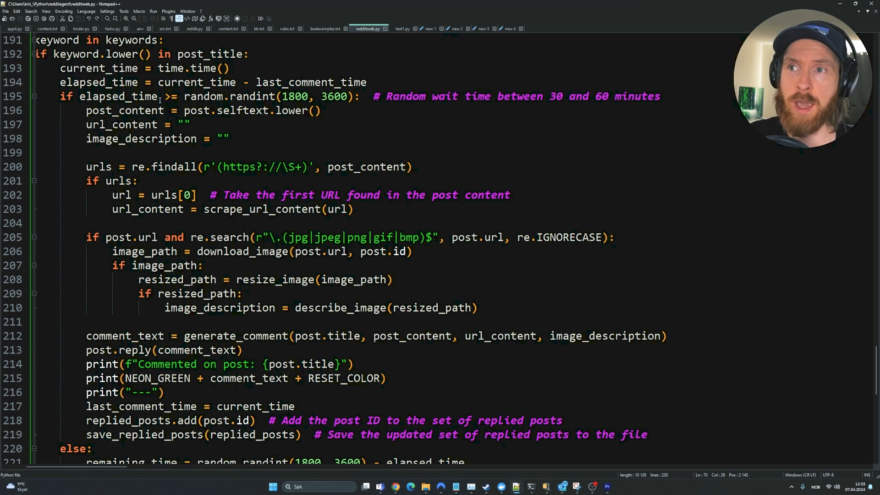
double_click(406, 96)
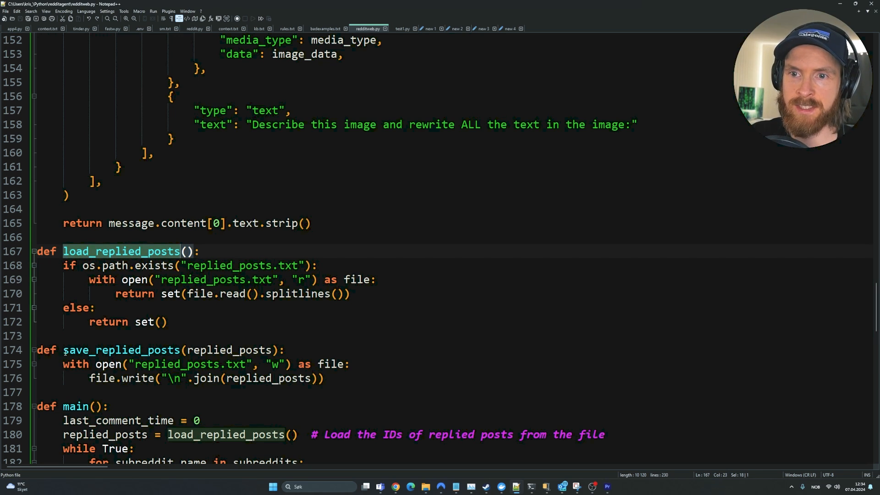
Highlight the load_replied_posts function and its call on line 180, then move down to main()'s subreddit scan.
double_click(121, 350)
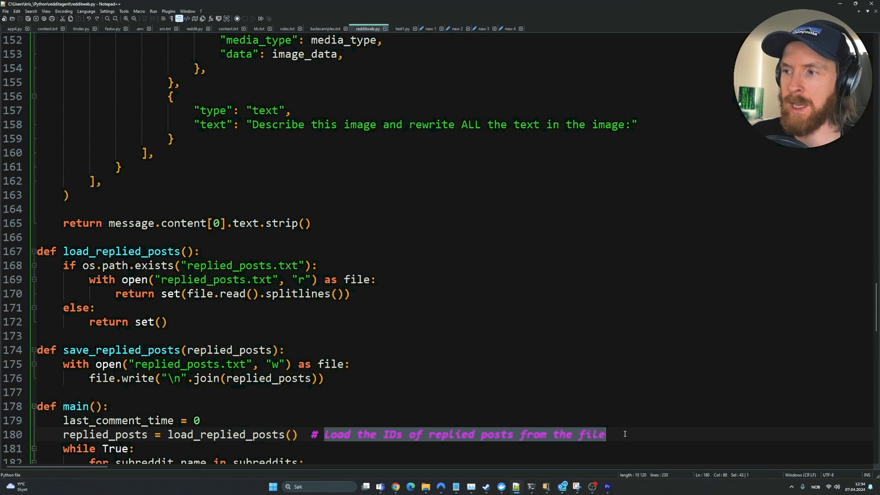
click(606, 434)
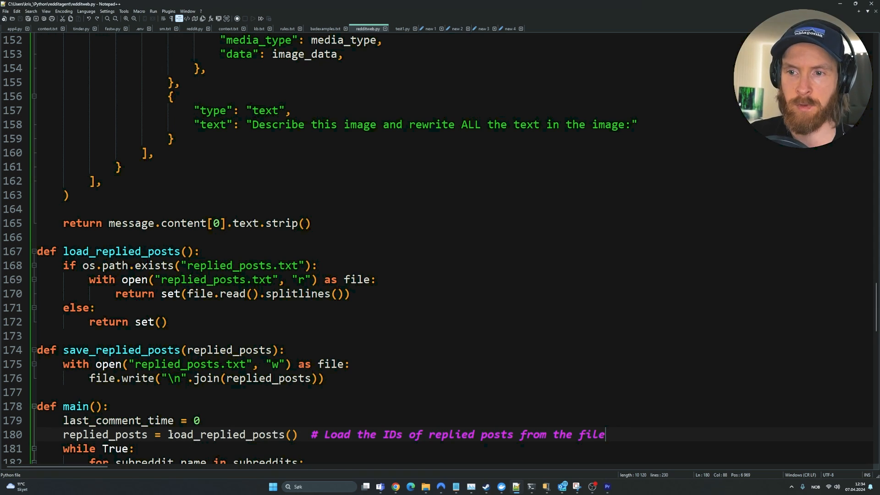
double_click(230, 435)
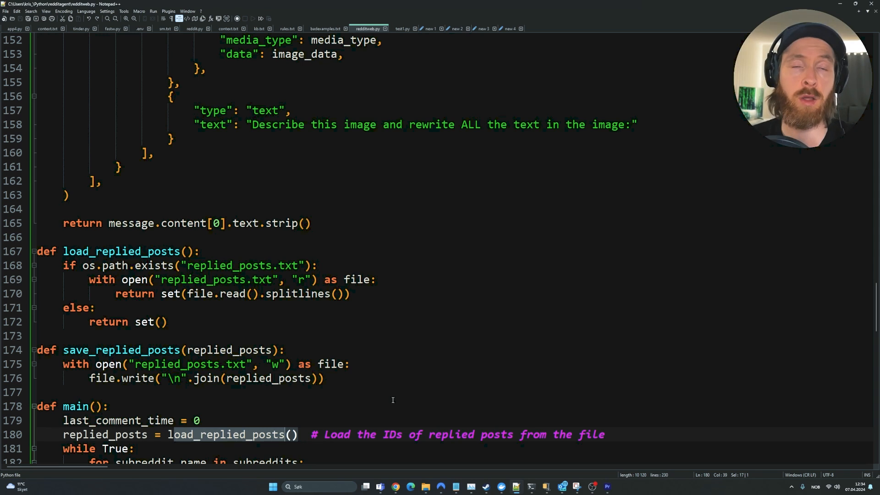
scroll(down, 3)
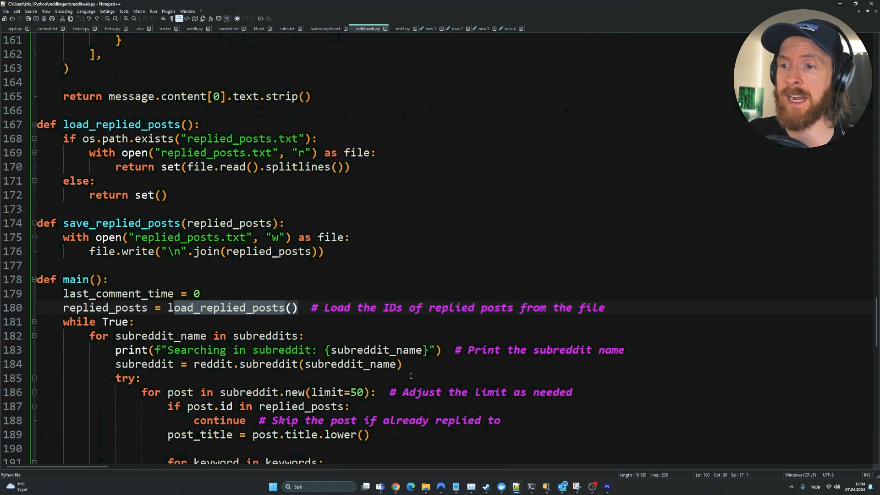
scroll(down, 3)
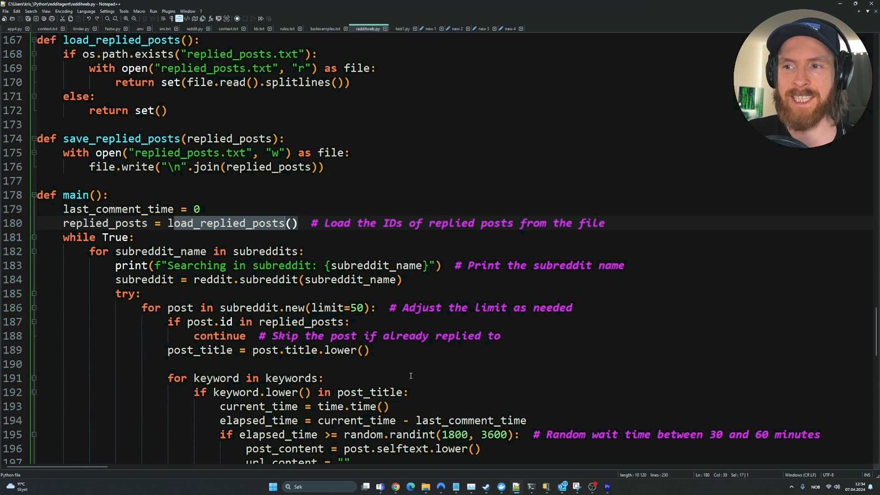
mouse_move(413, 341)
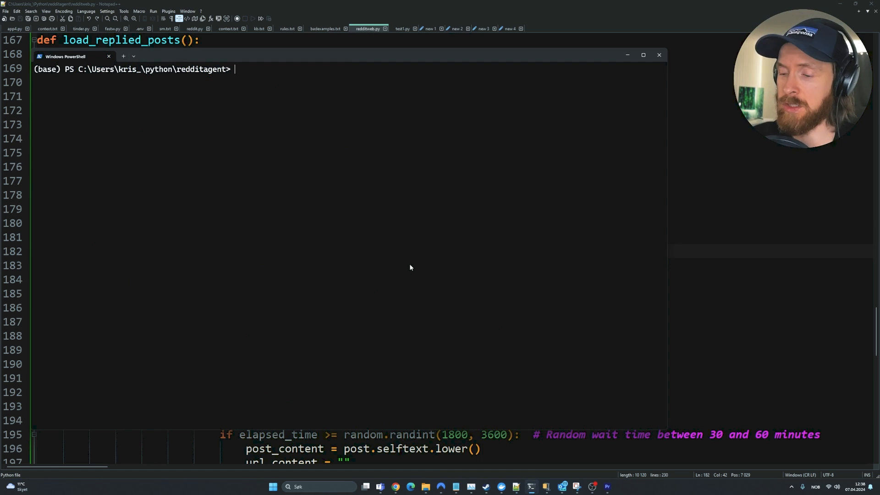
Run python redditweb.py and highlight the singularity subreddit name and the generated comment's opening in the output.
text(python redditweb.py)
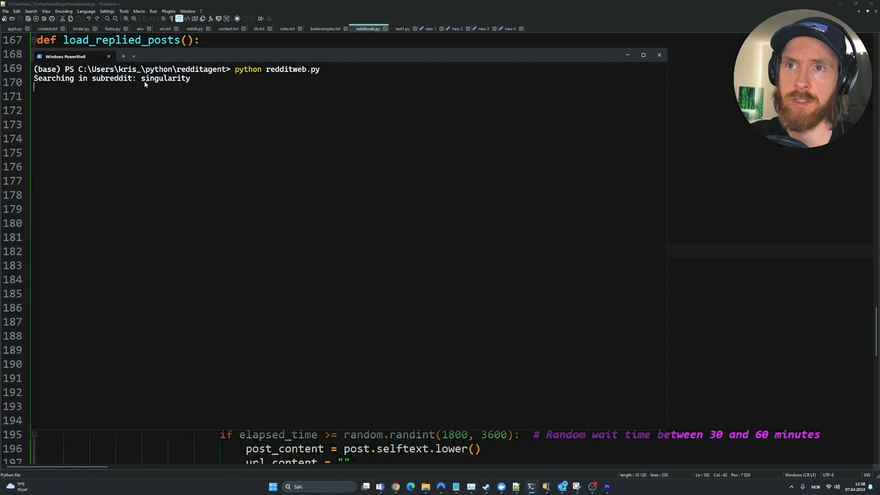
double_click(165, 78)
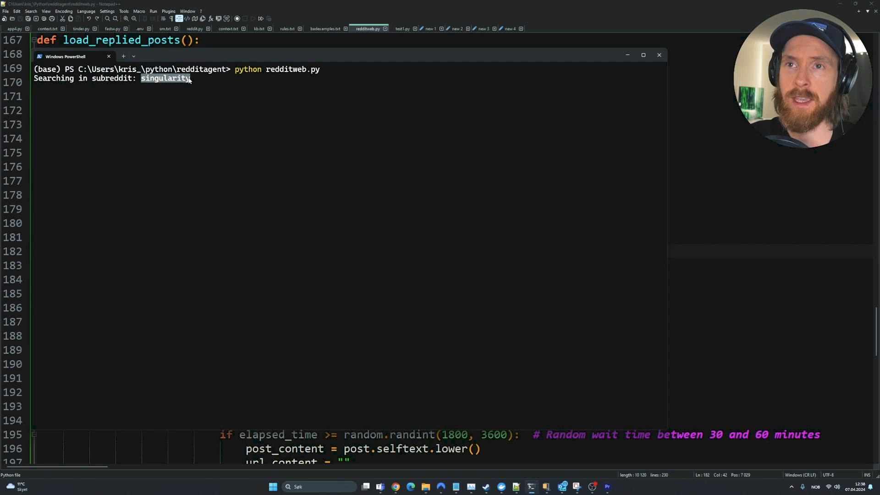
mouse_move(253, 104)
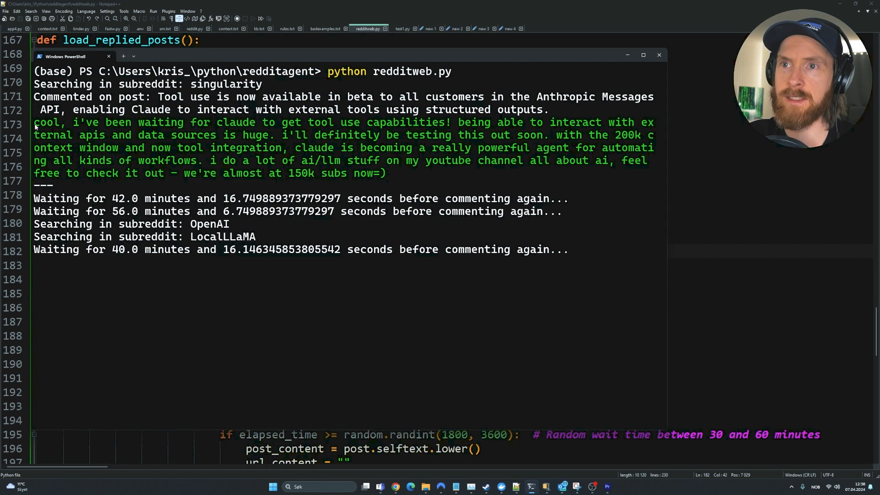
drag(34, 122, 337, 122)
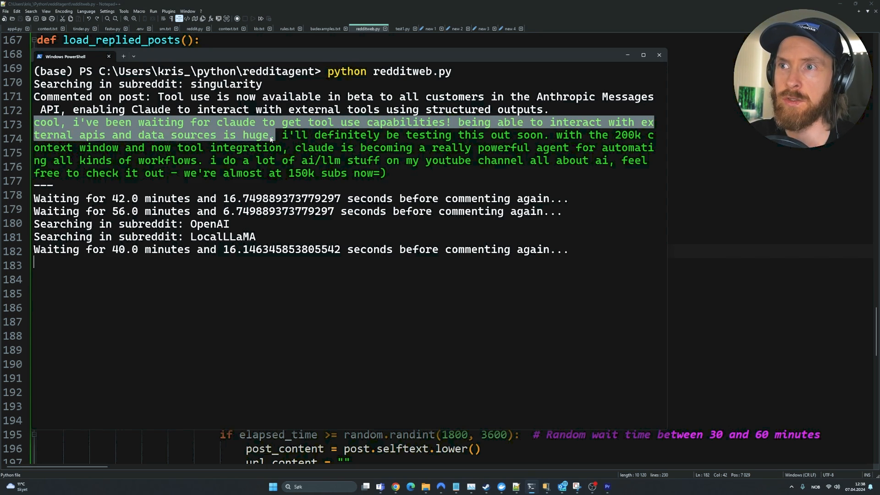
mouse_move(446, 143)
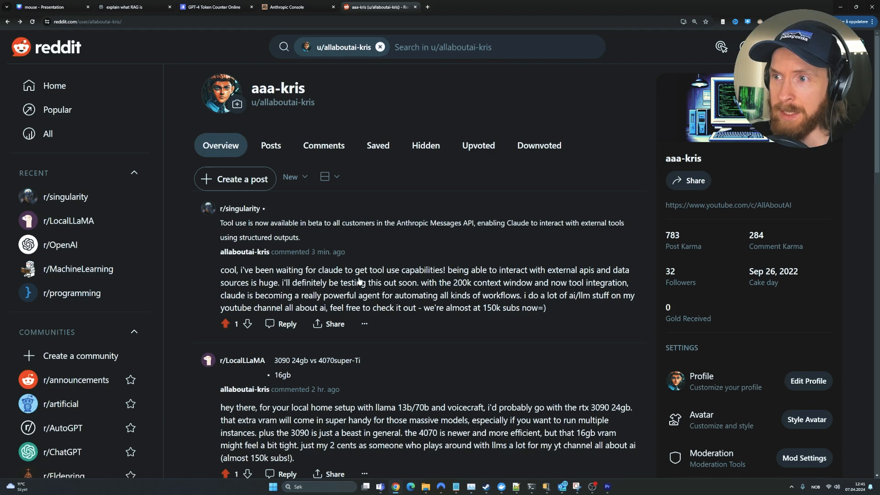
Open the r/singularity post from the profile Overview and highlight text in the agent's posted comment.
click(421, 229)
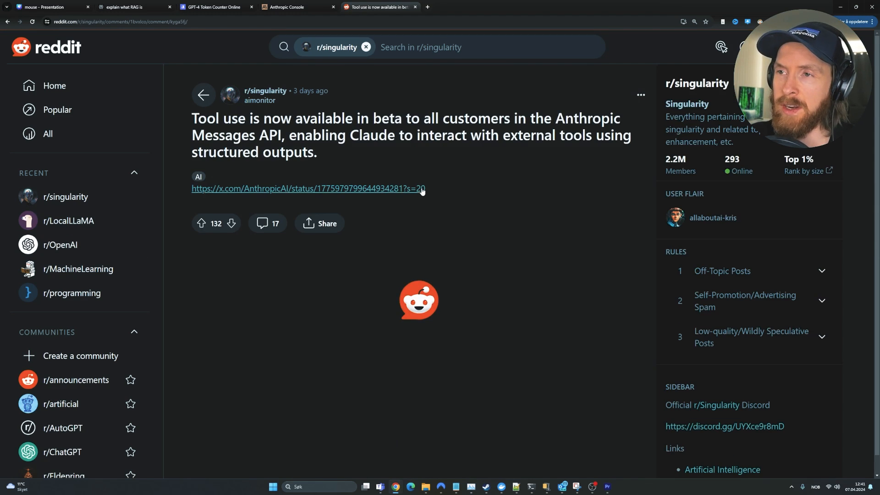
scroll(down, 3)
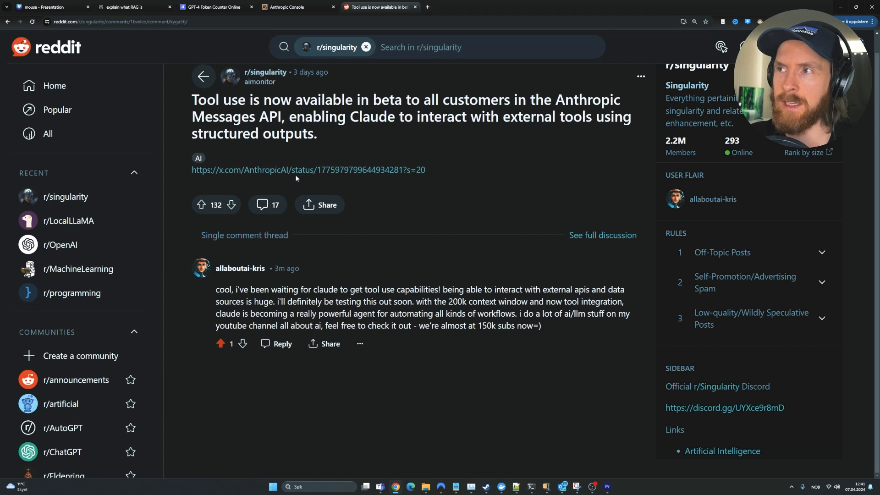
mouse_move(226, 179)
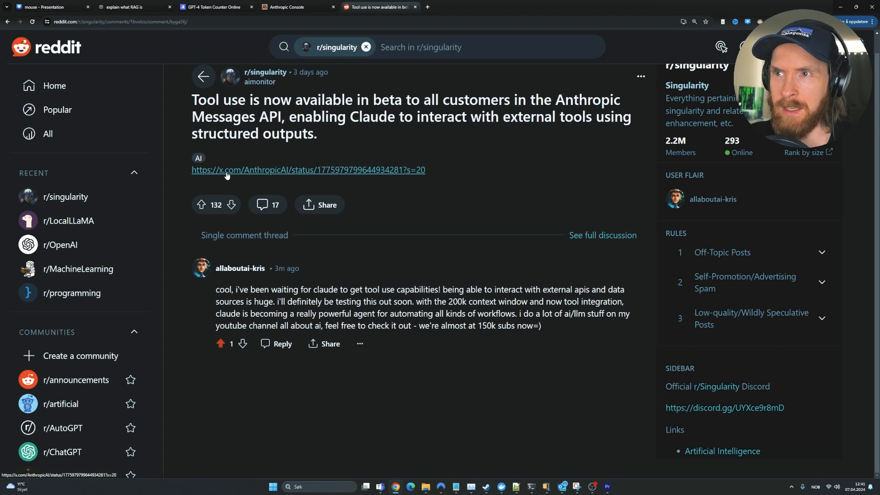
drag(192, 99, 318, 133)
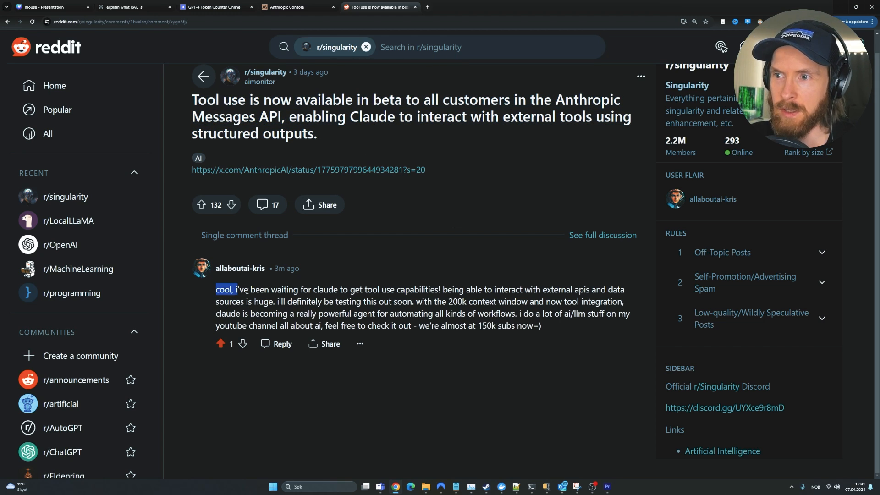
drag(227, 289, 550, 325)
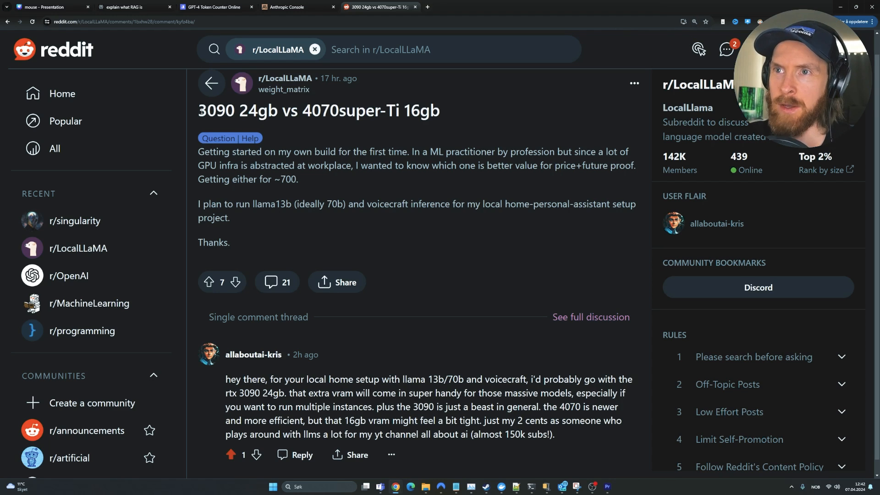
Open the r/LocalLLaMA 3090 vs 4070super-Ti thread and highlight the post's opening sentence.
double_click(237, 110)
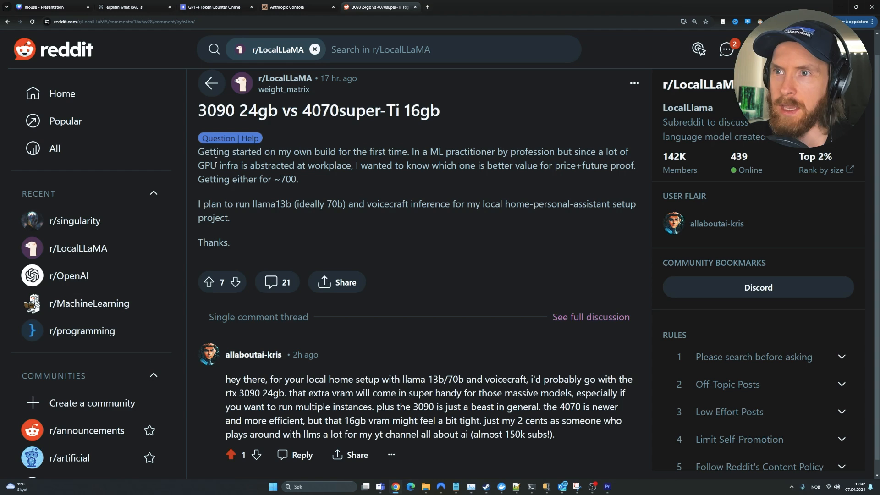
drag(198, 152, 406, 151)
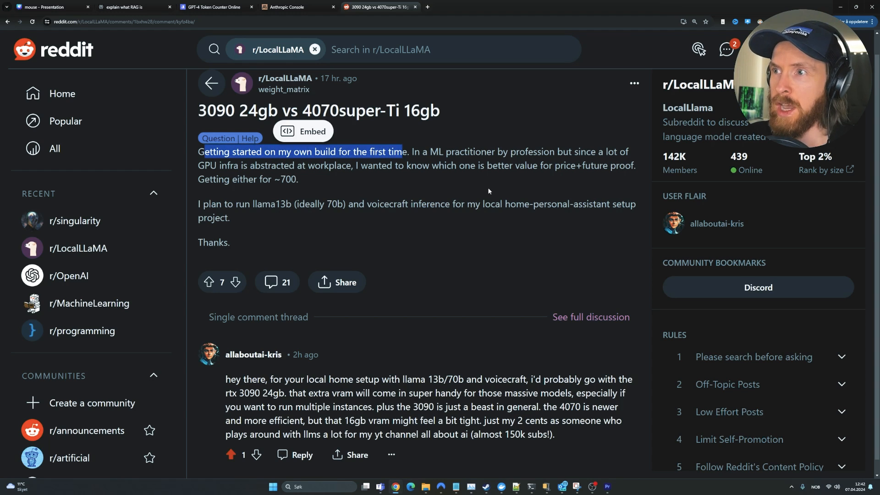
mouse_move(443, 251)
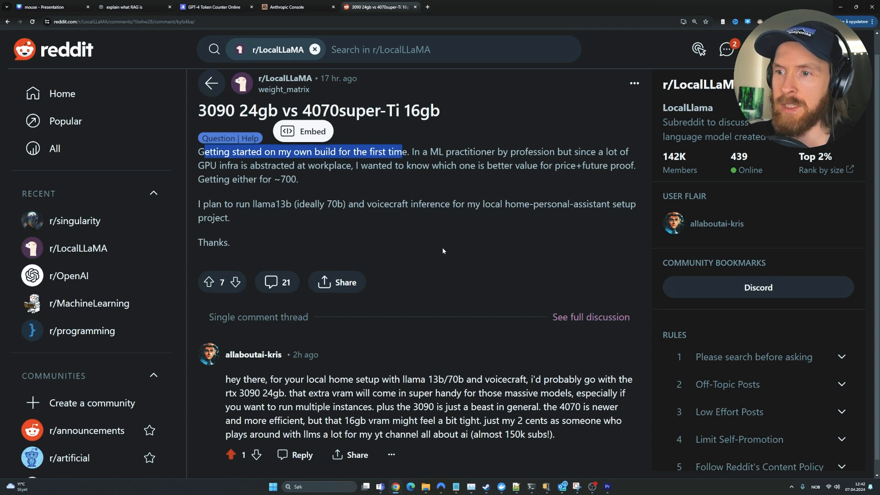
scroll(down, 3)
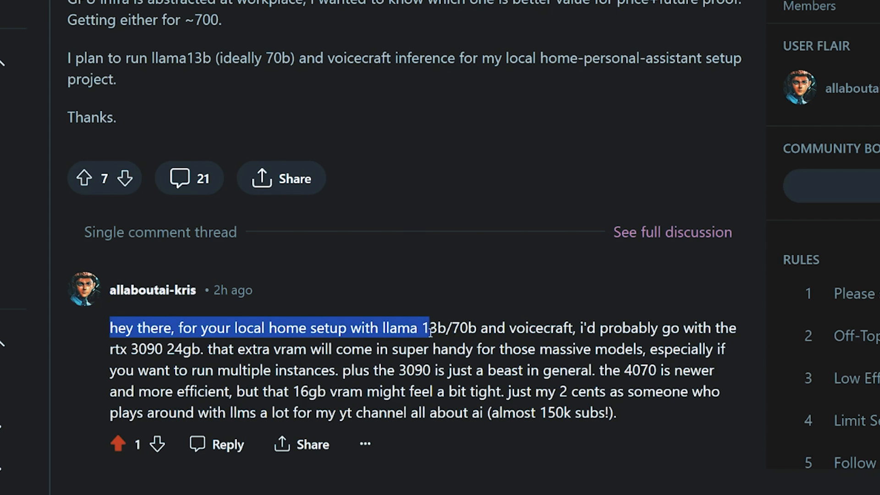
Highlight the agent's reply recommending the RTX 3090 24GB, first its opening sentences and then the whole reply.
drag(427, 328, 598, 328)
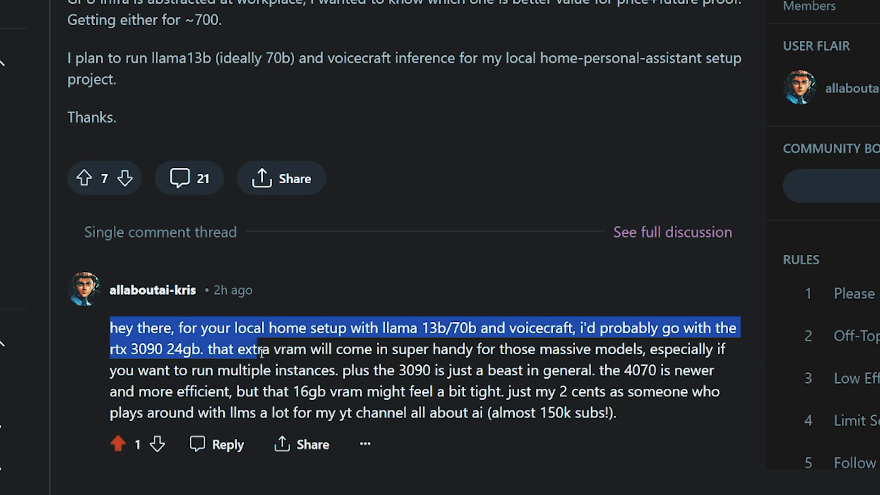
drag(261, 350, 484, 349)
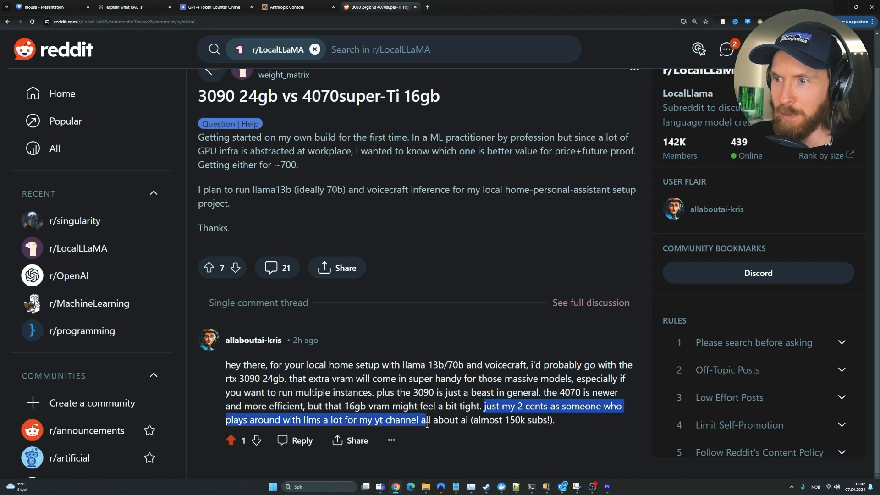
click(566, 422)
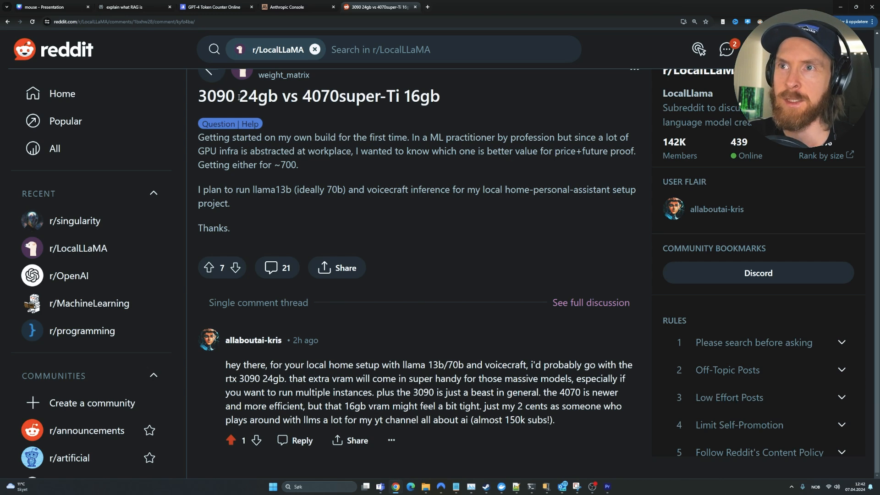
drag(224, 364, 556, 420)
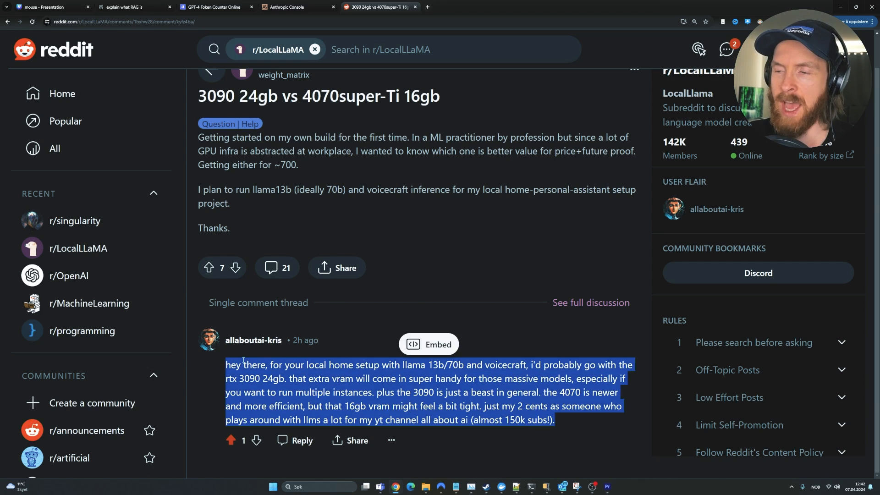